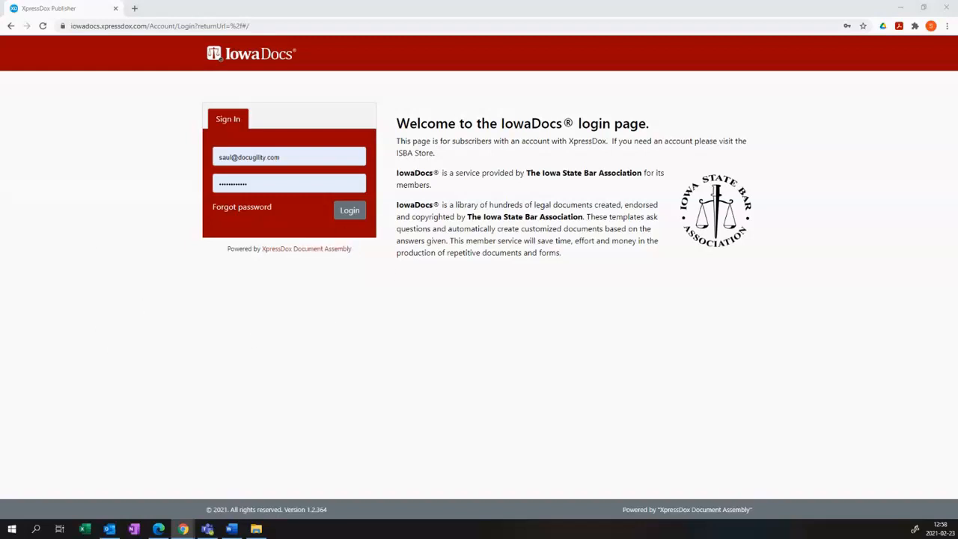
Step: Sign in to IowaDocs and search the library for Inventory forms
left_click(349, 210)
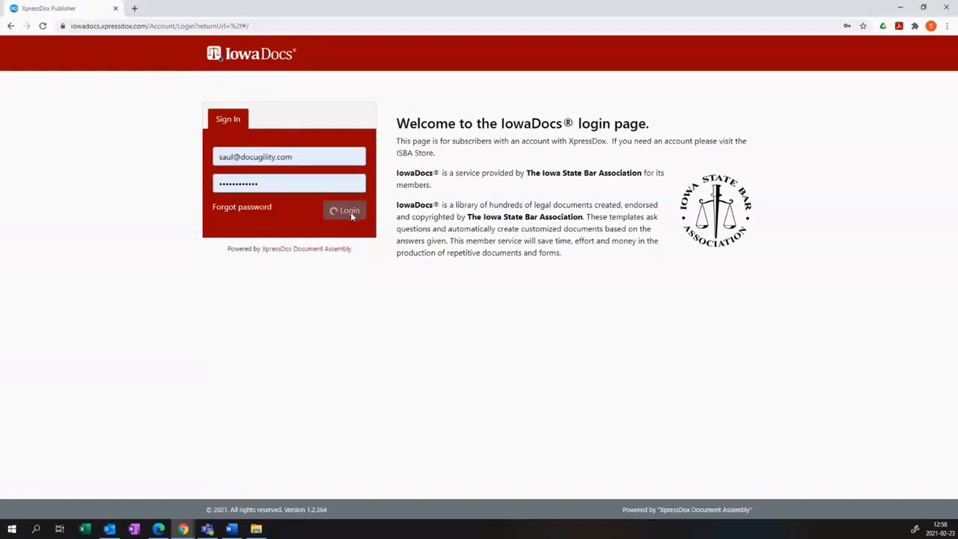
left_click(344, 210)
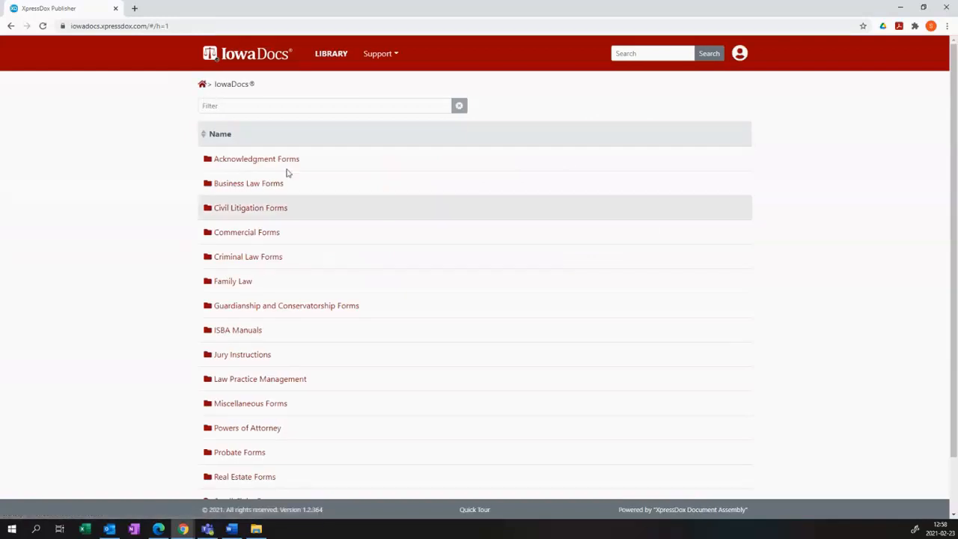
mouse_move(635, 120)
type("Inventory")
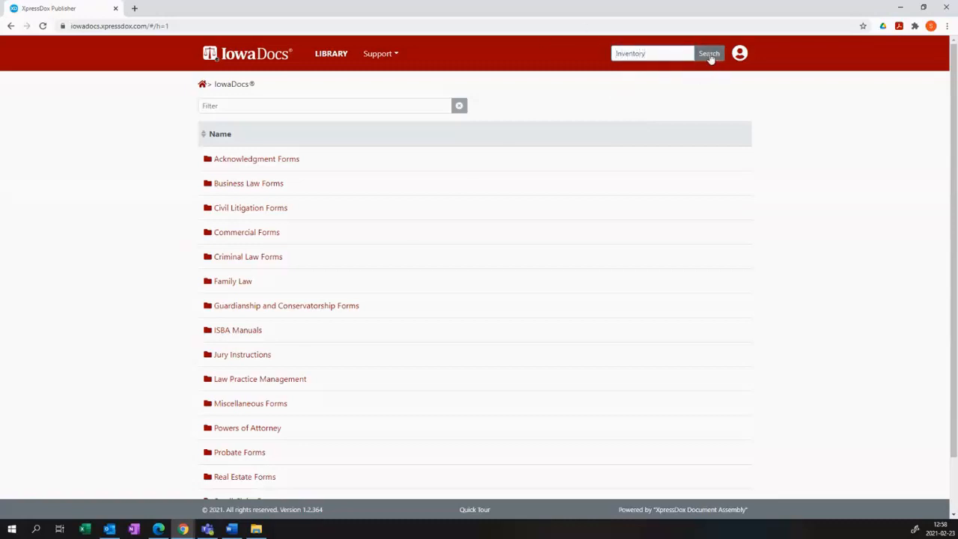
left_click(710, 54)
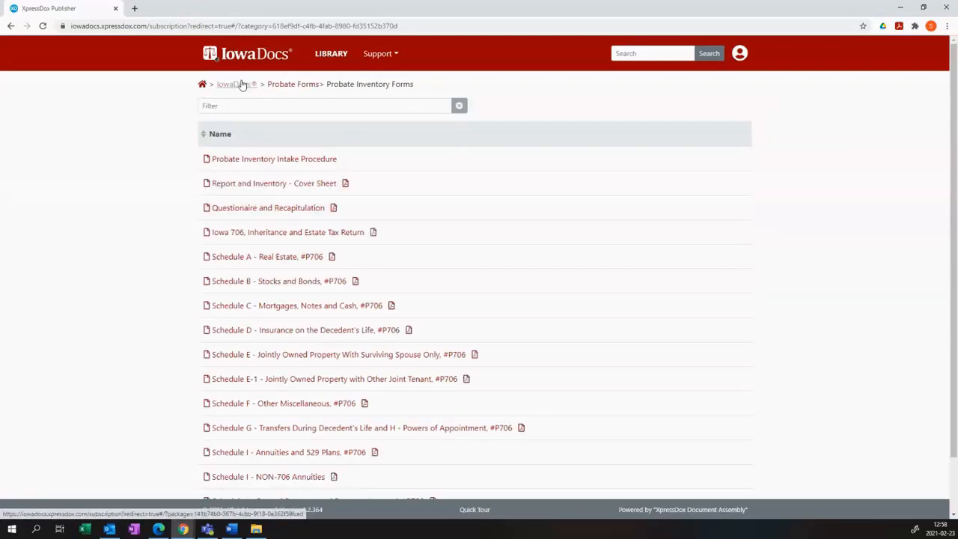
Step: Navigate from the library top into Probate Forms > Probate Inventory Forms
left_click(235, 84)
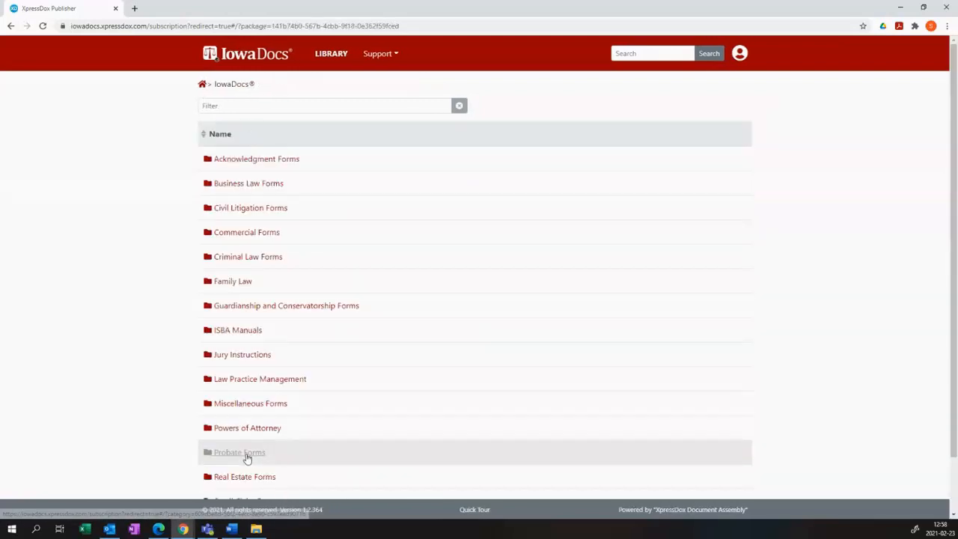
left_click(239, 452)
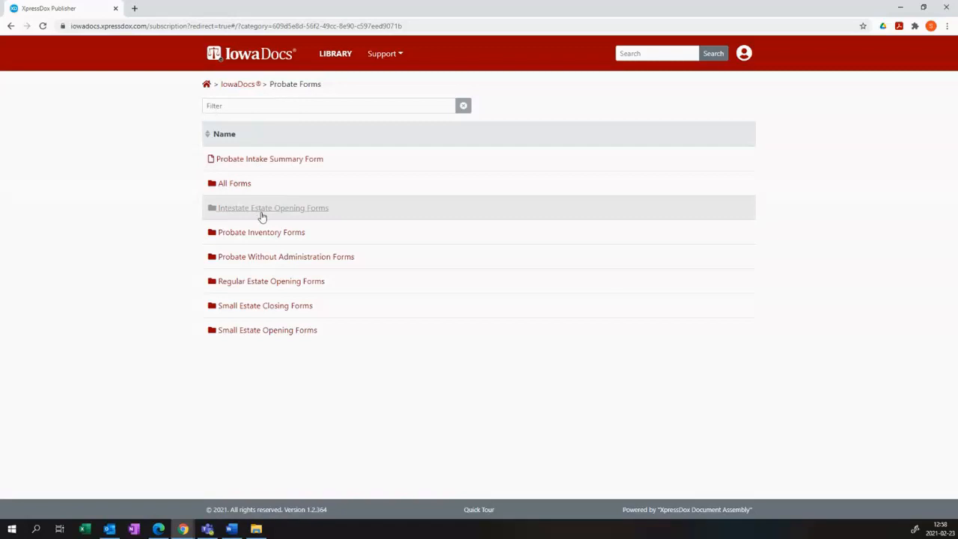
left_click(261, 233)
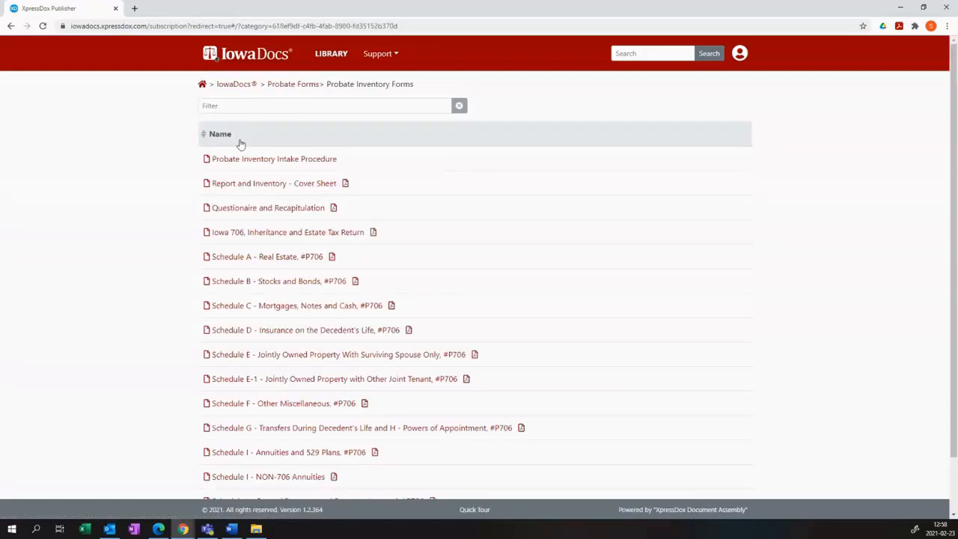
Step: Start the Probate Inventory Intake Procedure and toggle Assemble all forms on then off
left_click(274, 159)
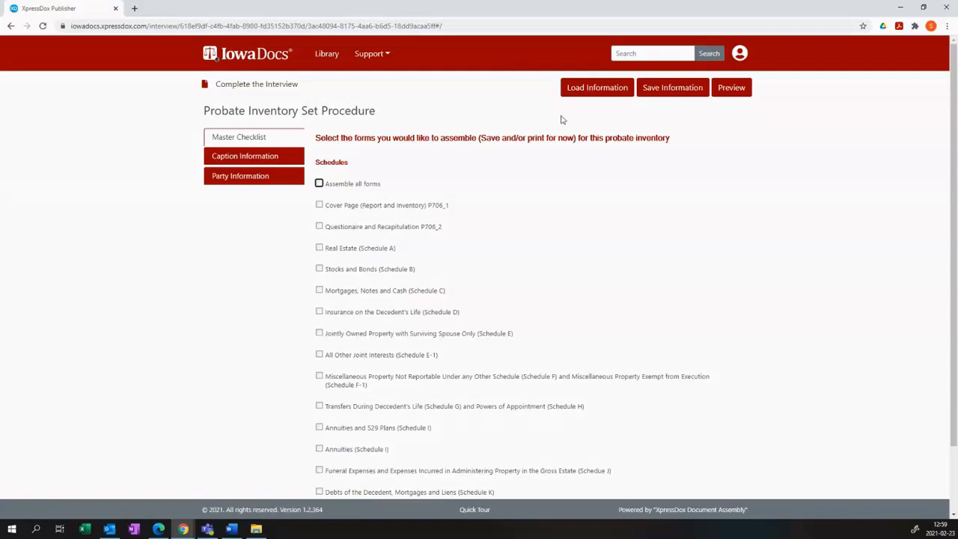
left_click(319, 183)
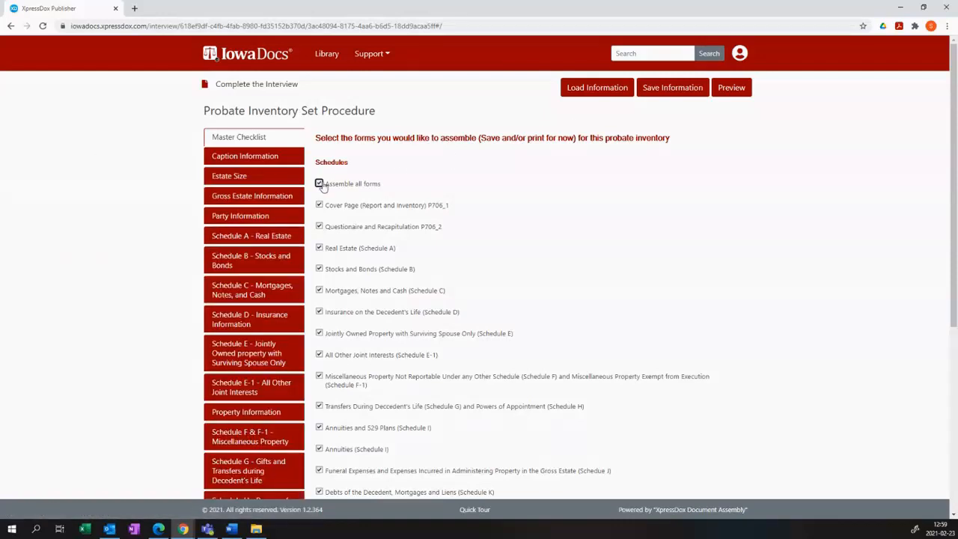
left_click(319, 183)
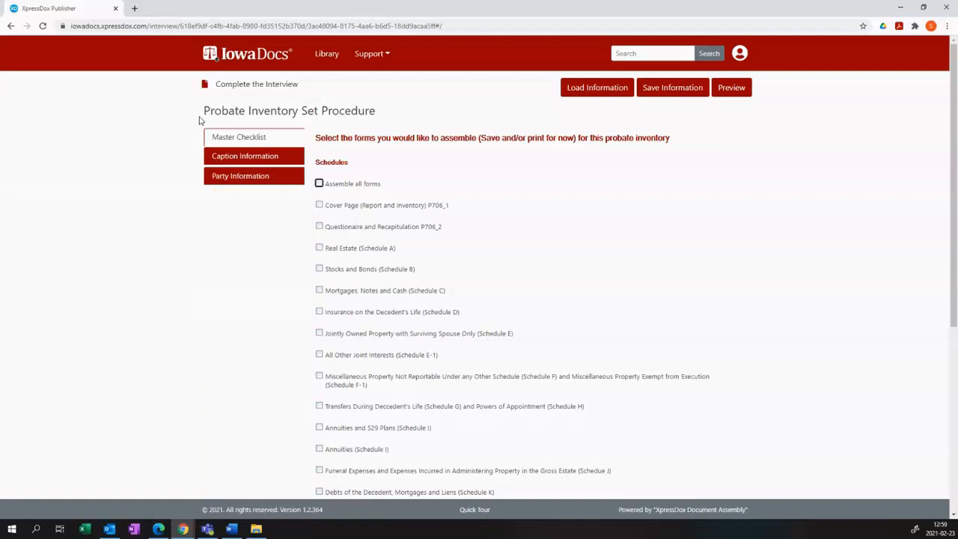
Step: Select the Cover Page, Questionnaire, Stocks and Bonds, and Mortgages, Notes and Cash schedules
left_click(320, 204)
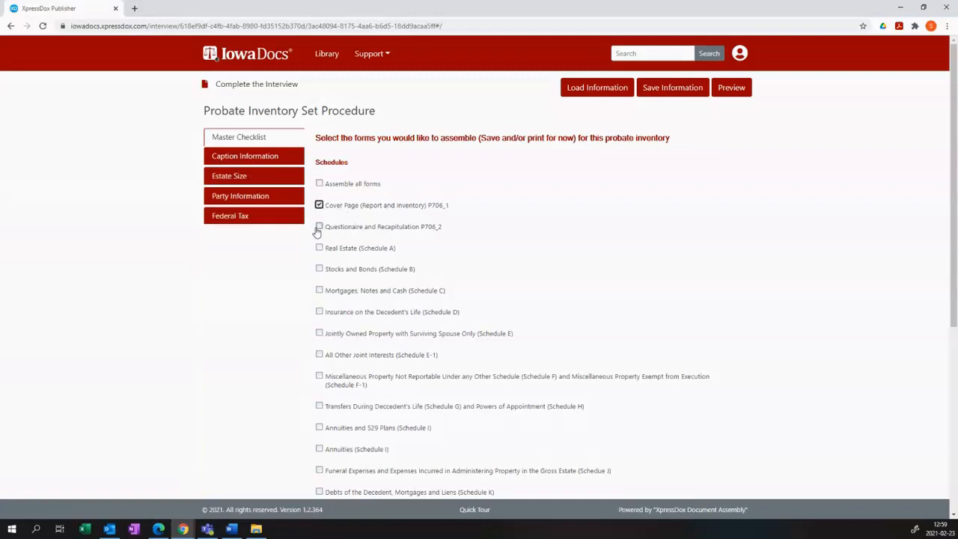
left_click(321, 248)
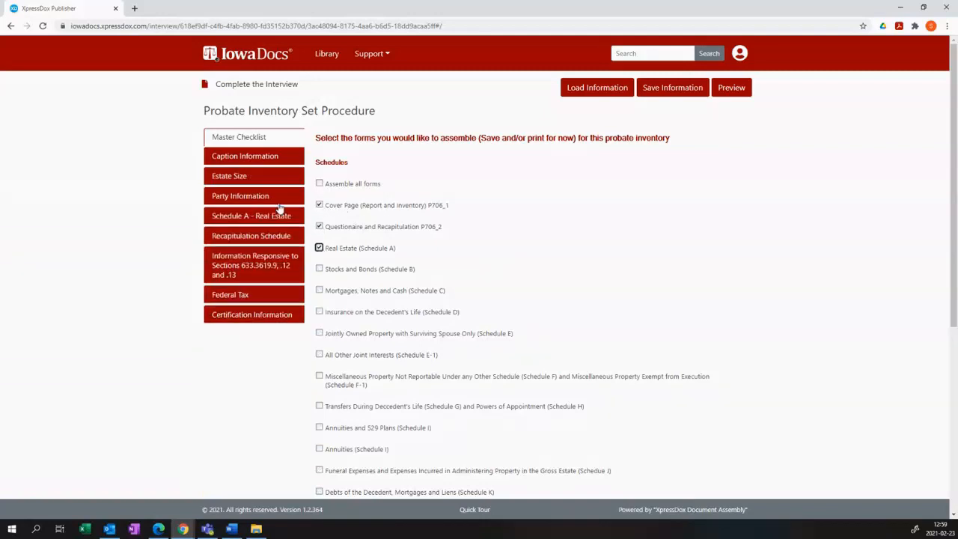
left_click(320, 290)
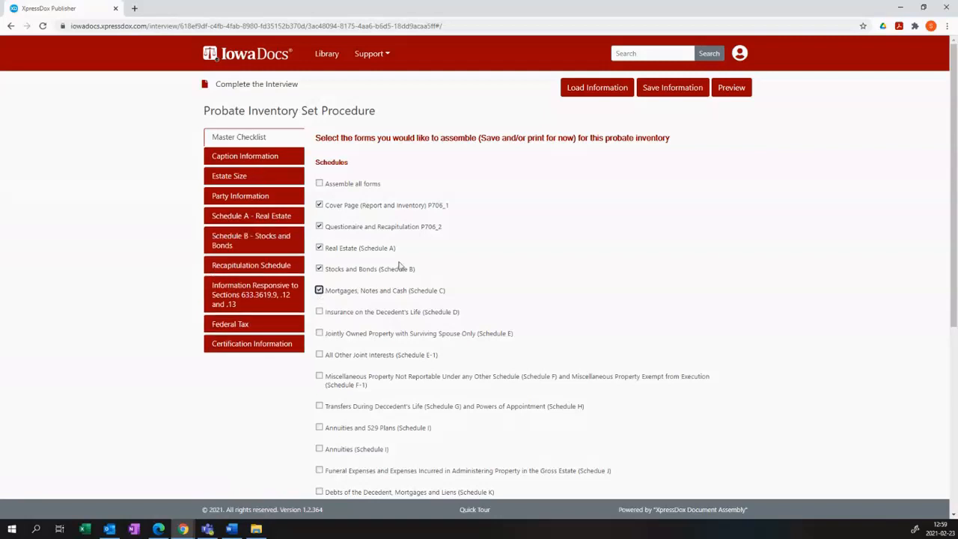
left_click(320, 291)
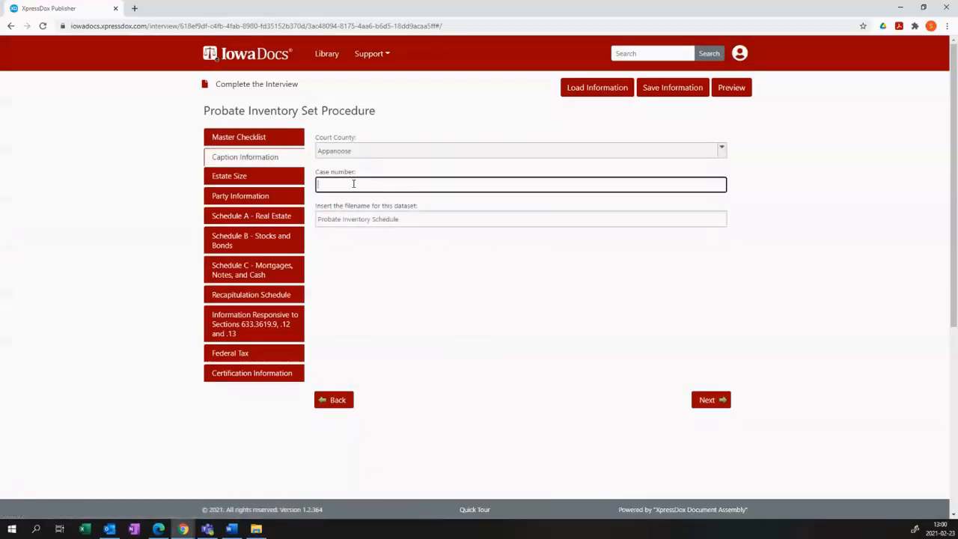
Step: Enter case number P-123 and dataset filename P123 - Johnny on Caption Information
type("P-123")
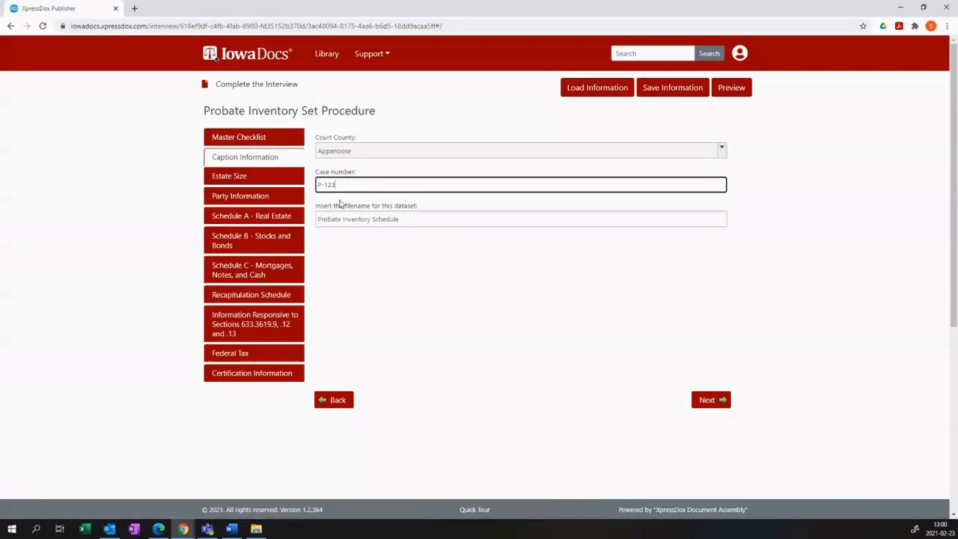
mouse_move(422, 218)
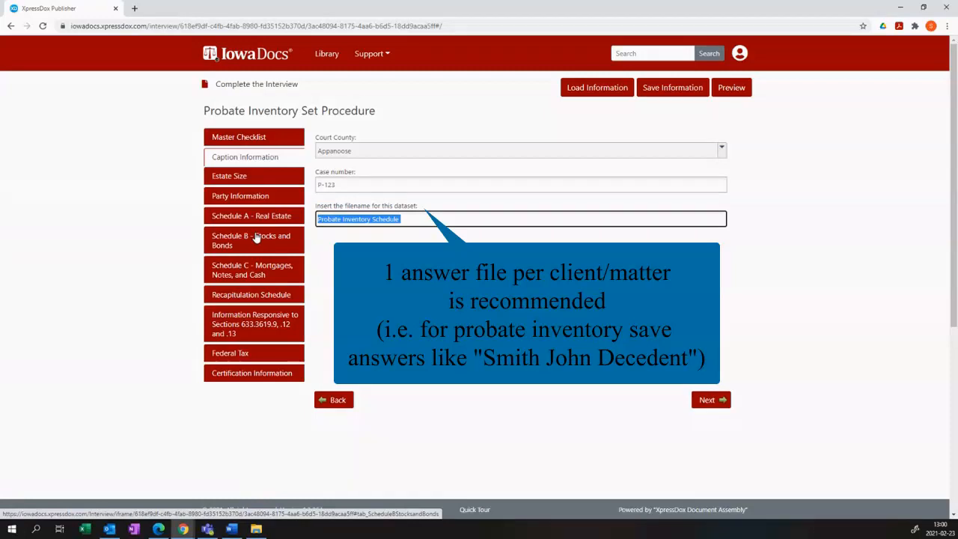
type("P123")
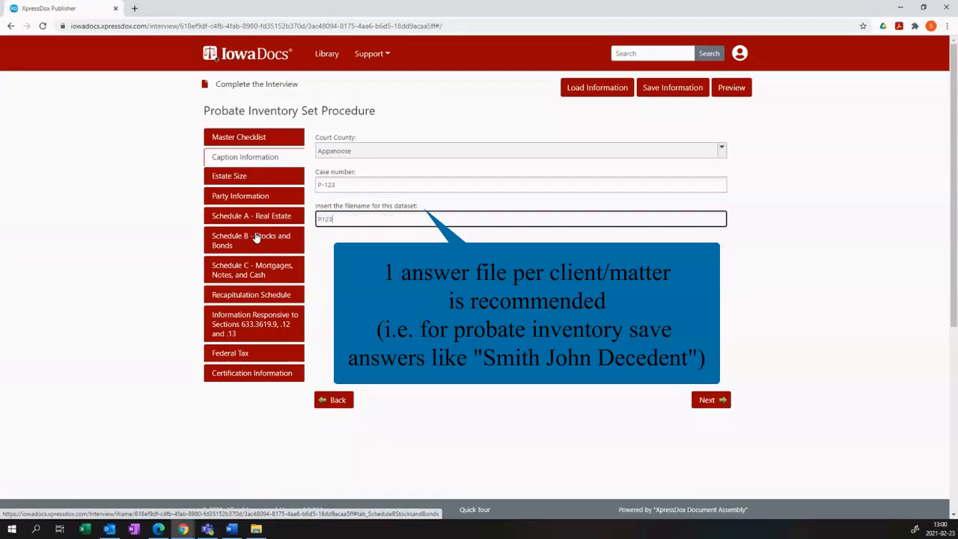
type("-")
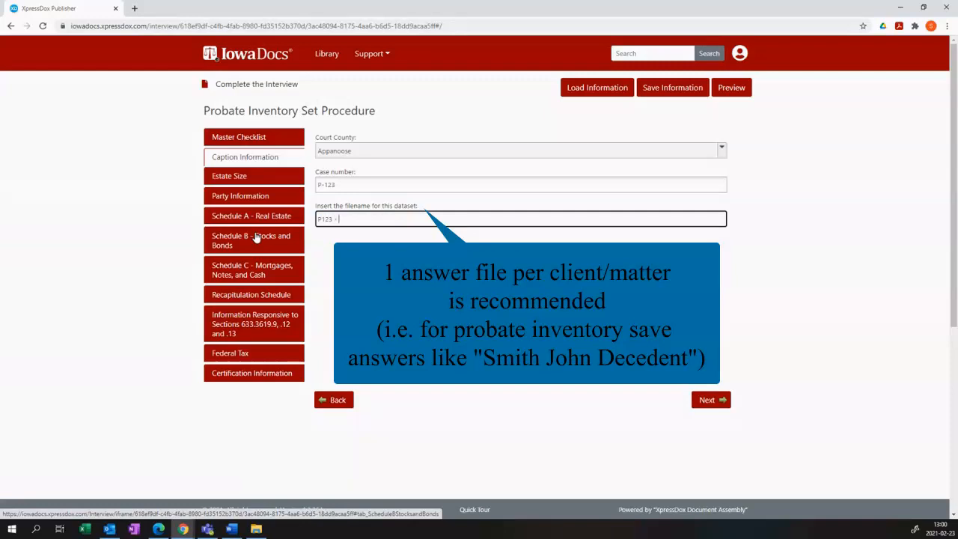
type("Johnnyu")
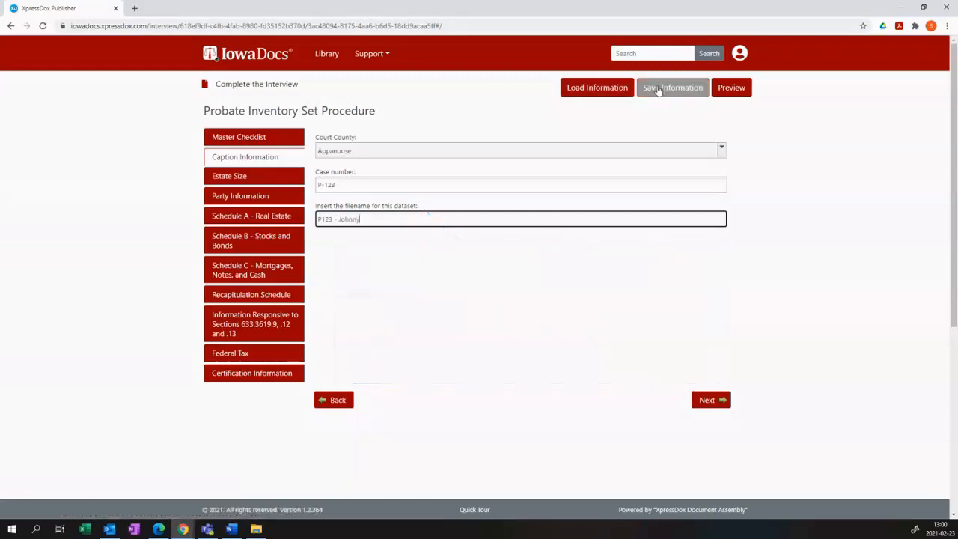
Step: Save the interview answers and confirm the answer-file download
left_click(672, 87)
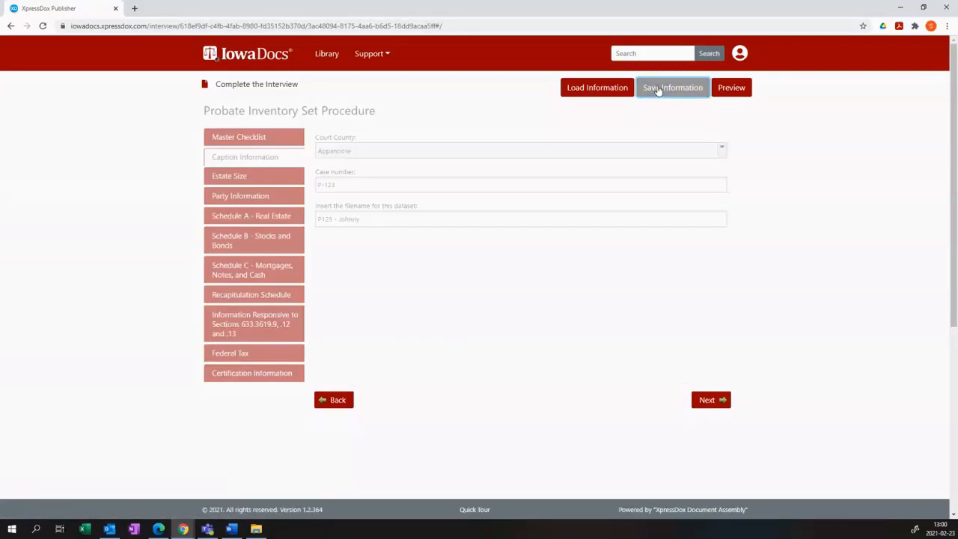
left_click(672, 87)
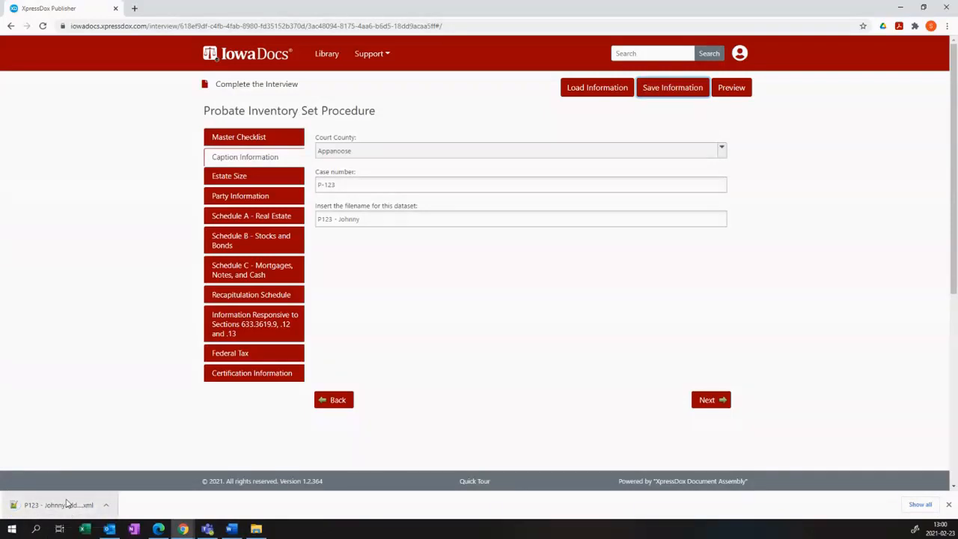
Step: Move through Estate Size to Party Information and begin adding a preparer
left_click(229, 177)
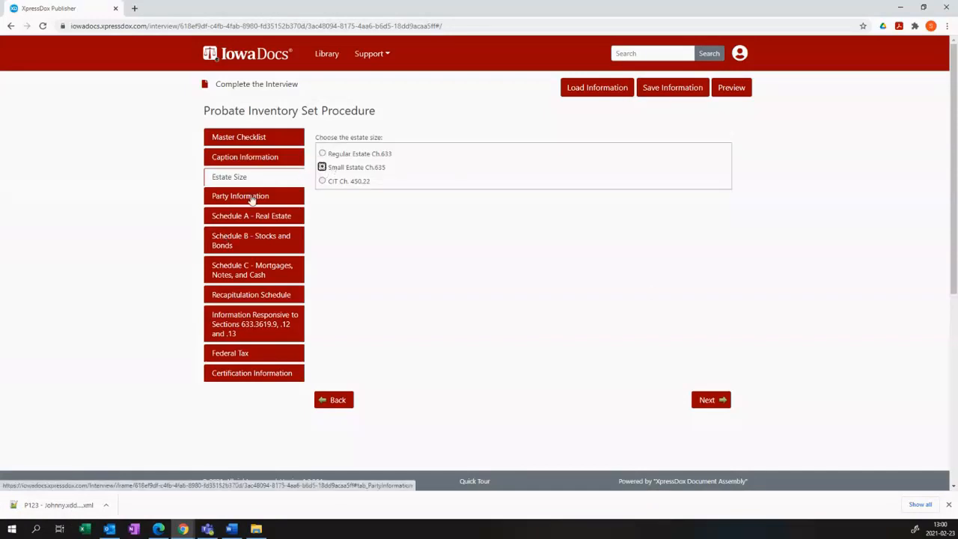
left_click(240, 196)
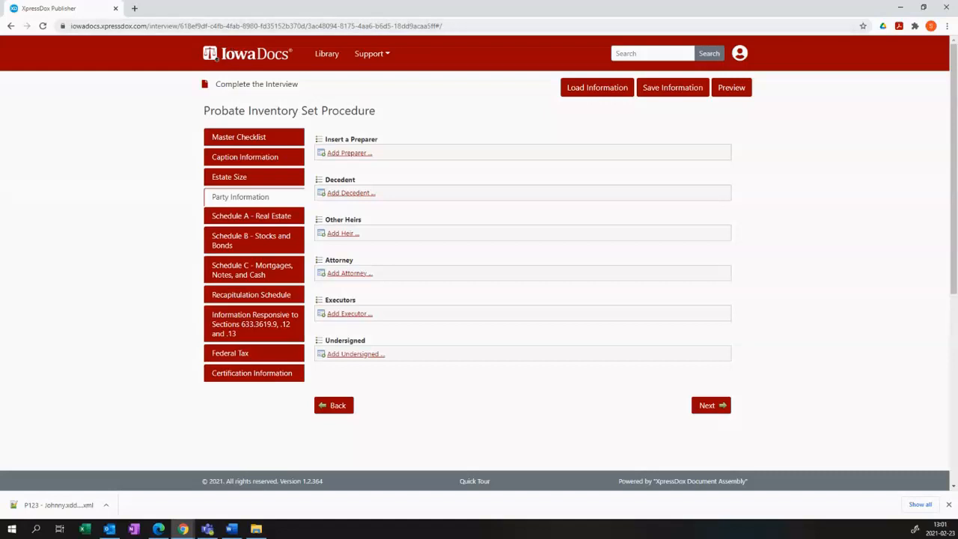
left_click(349, 153)
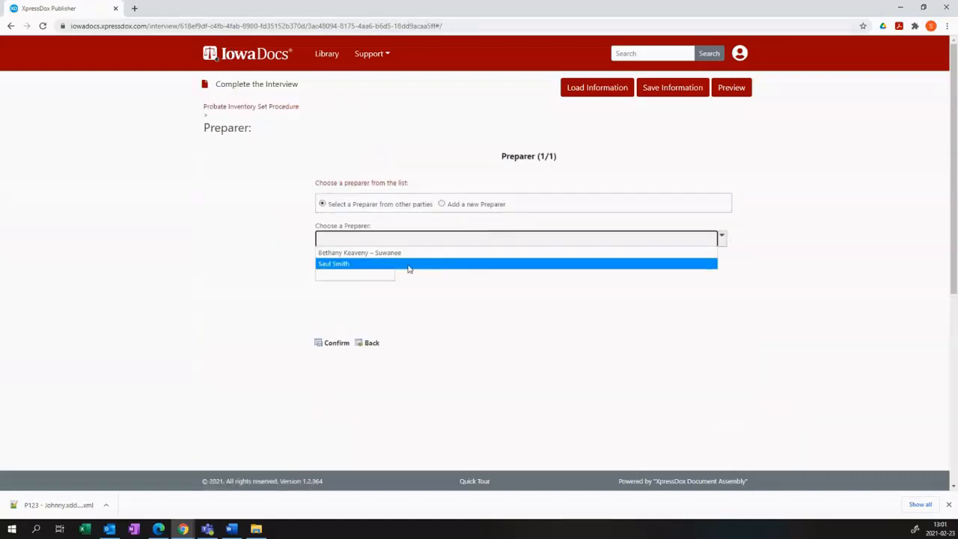
mouse_move(357, 255)
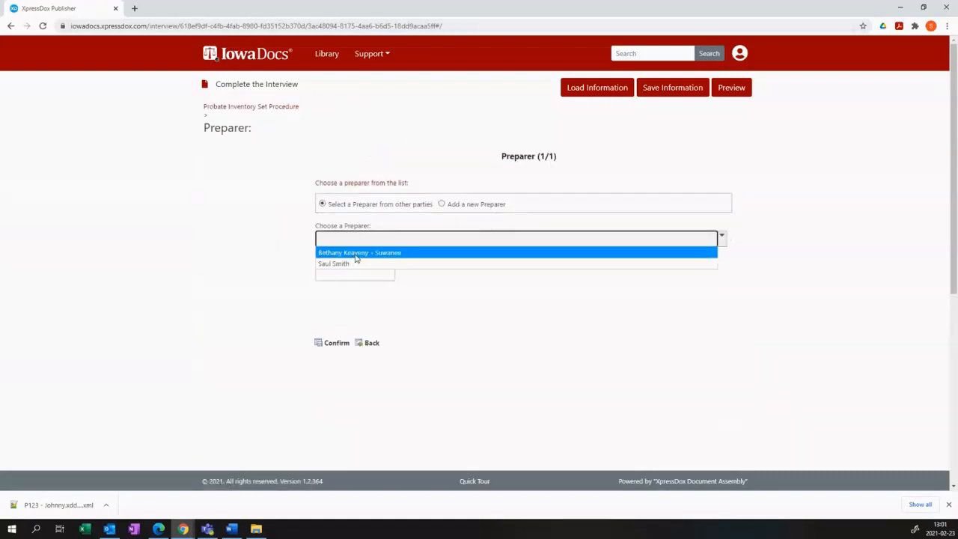
Step: Choose the first saved party as preparer, keeping the existing-party option, and confirm
left_click(357, 251)
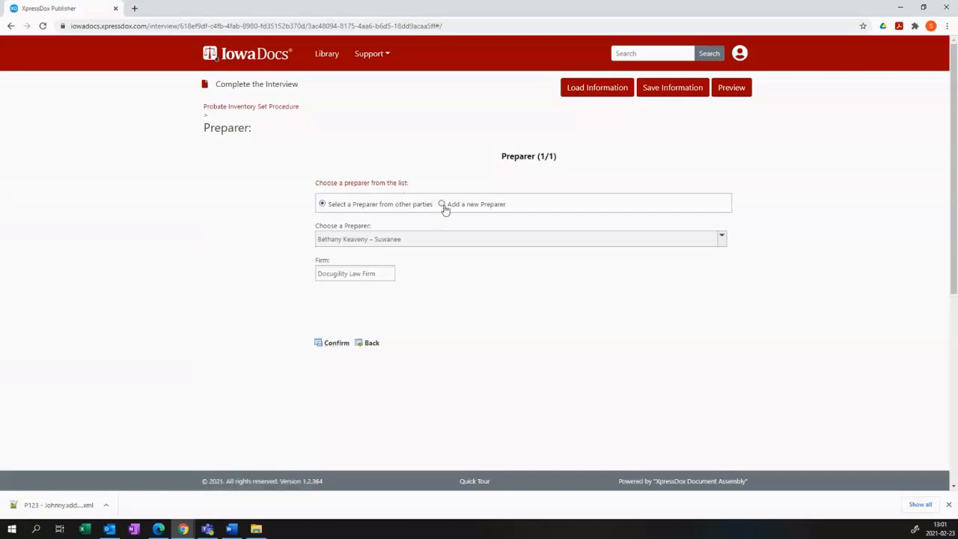
left_click(442, 204)
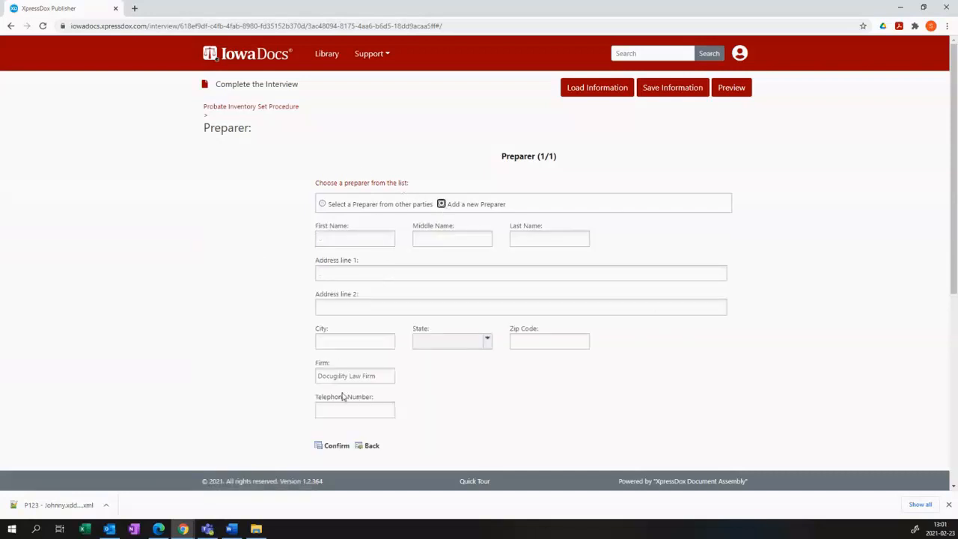
left_click(322, 204)
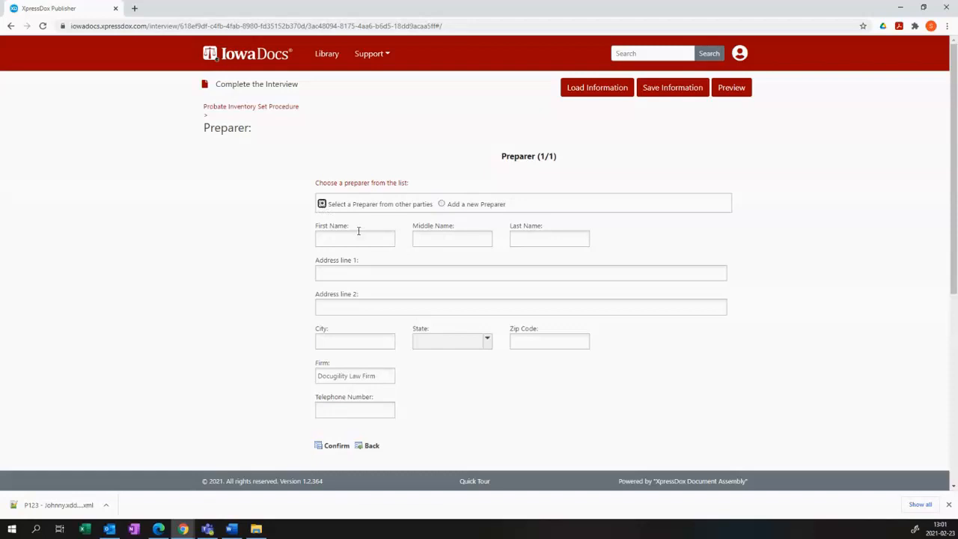
left_click(320, 203)
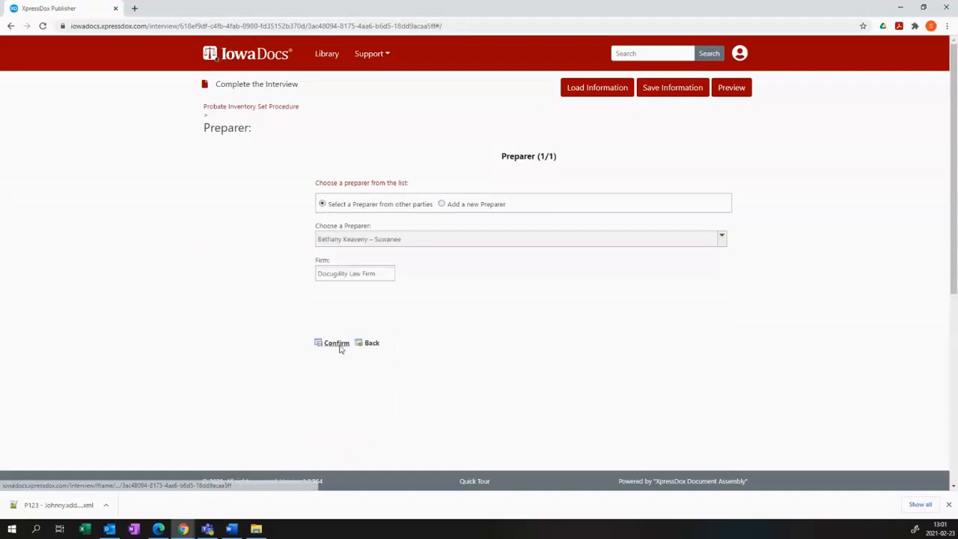
left_click(331, 343)
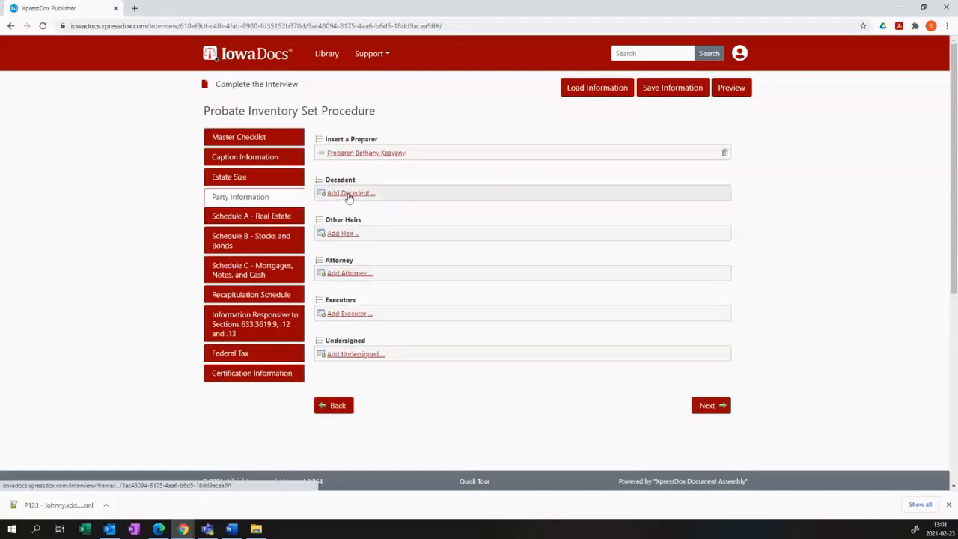
Step: Add the decedent, mark them Married with children and a surviving spouse
left_click(346, 192)
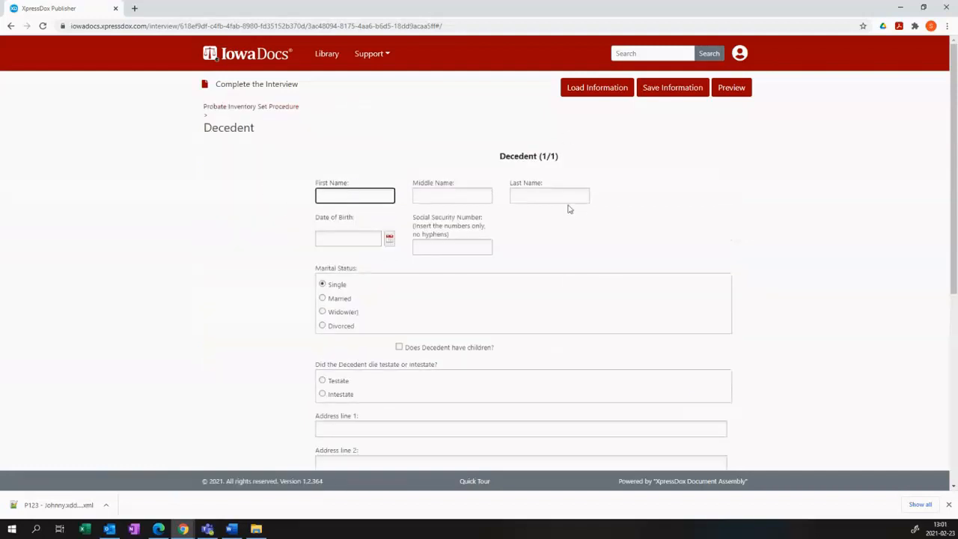
scroll("down", 3)
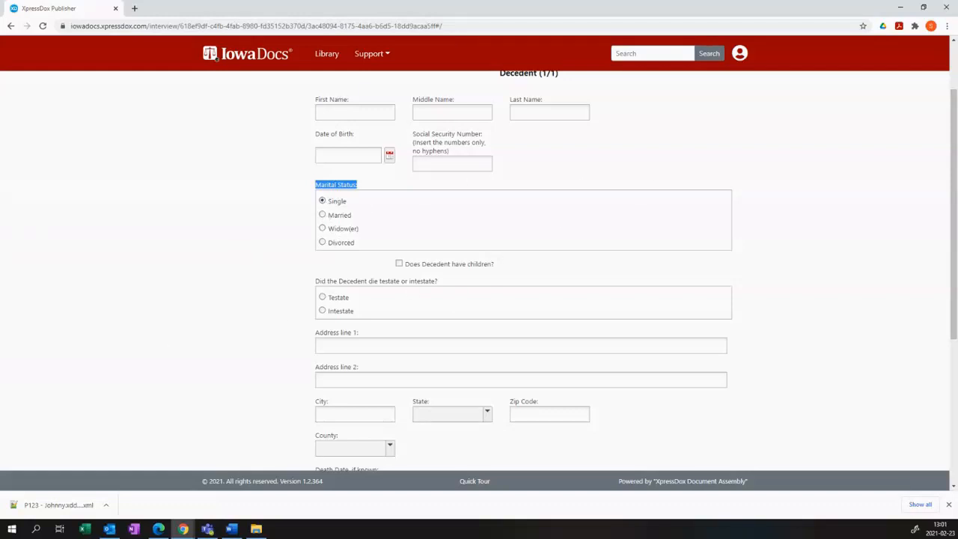
scroll("down", 3)
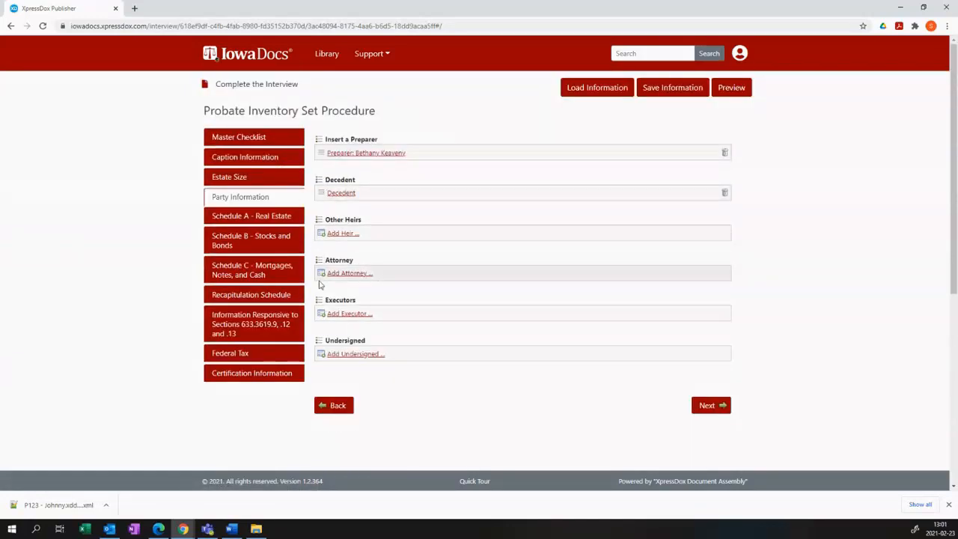
left_click(342, 192)
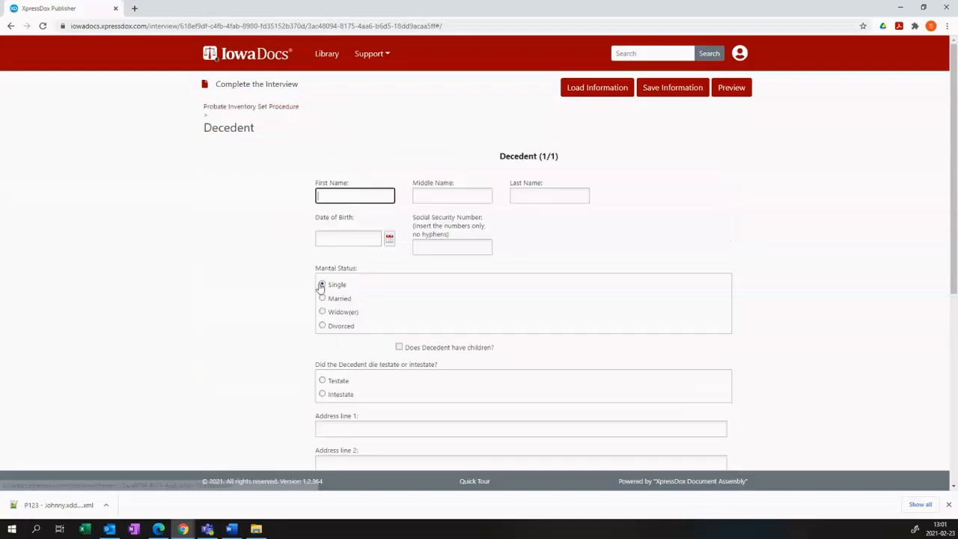
left_click(322, 298)
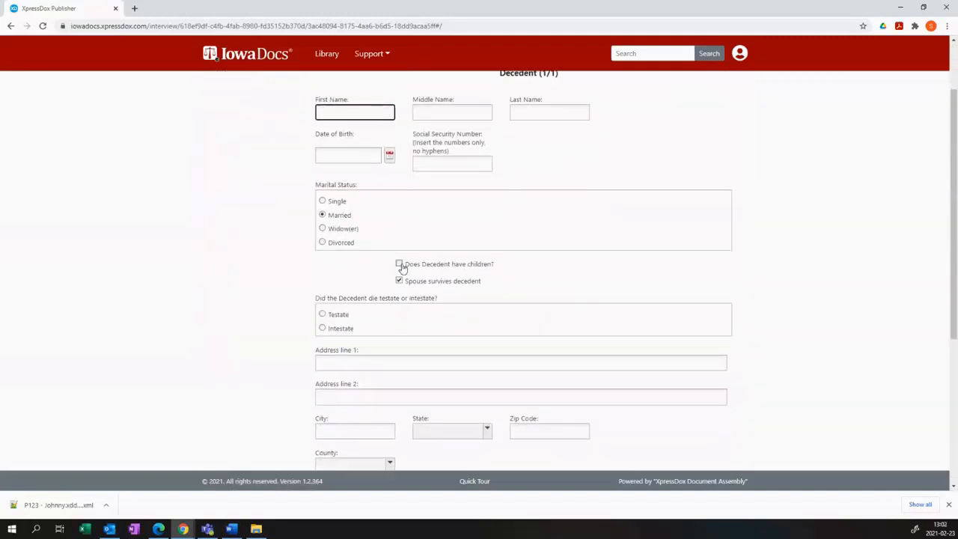
left_click(398, 264)
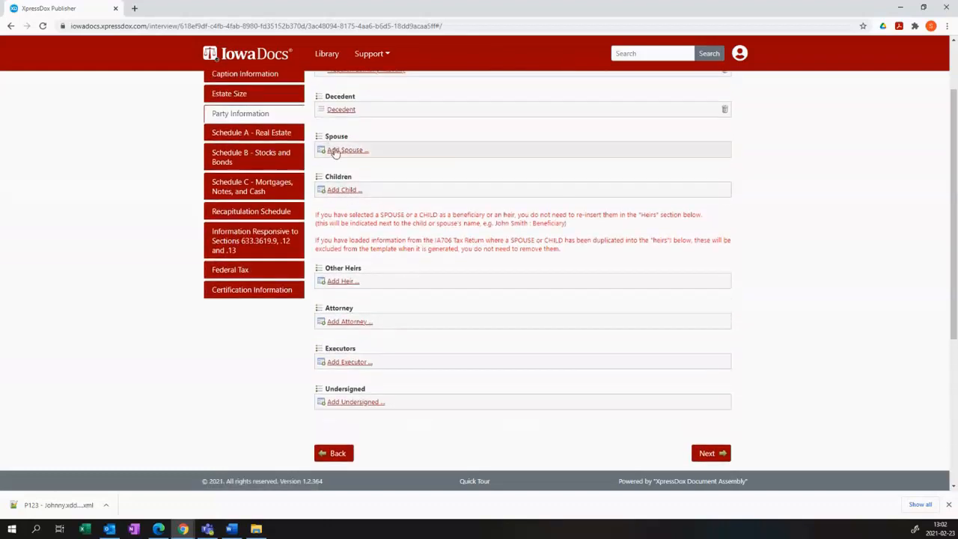
Step: Add the spouse and answer No to sharing the decedent's residence, revealing address fields
left_click(344, 150)
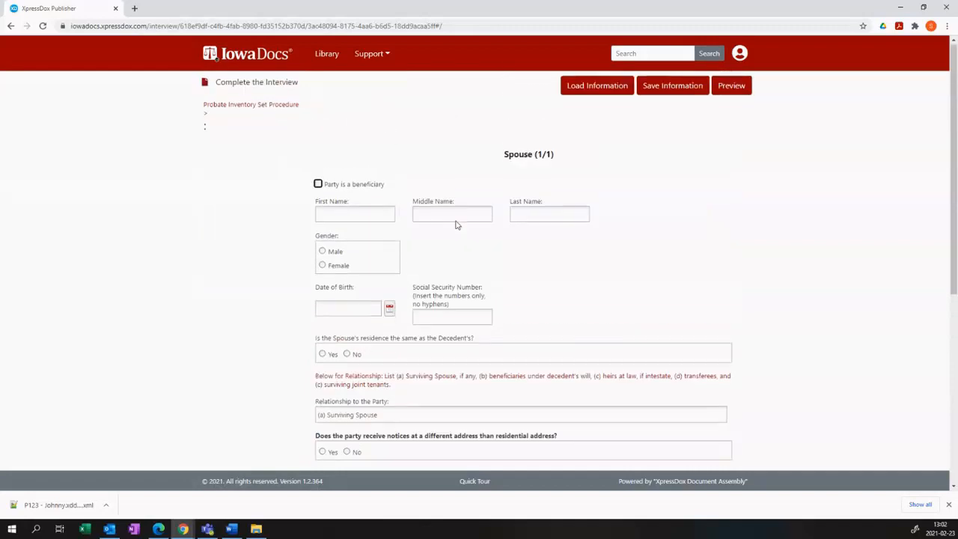
scroll("down", 3)
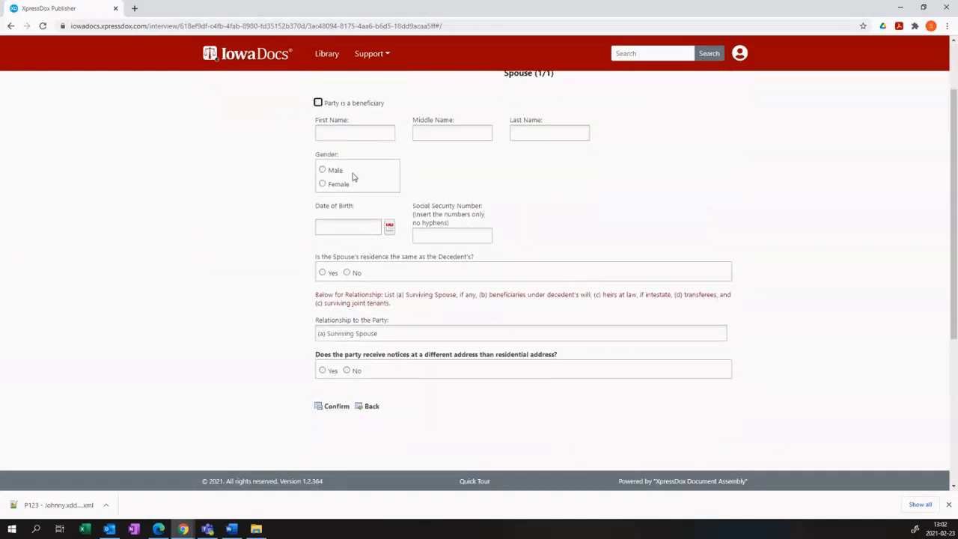
double_click(346, 256)
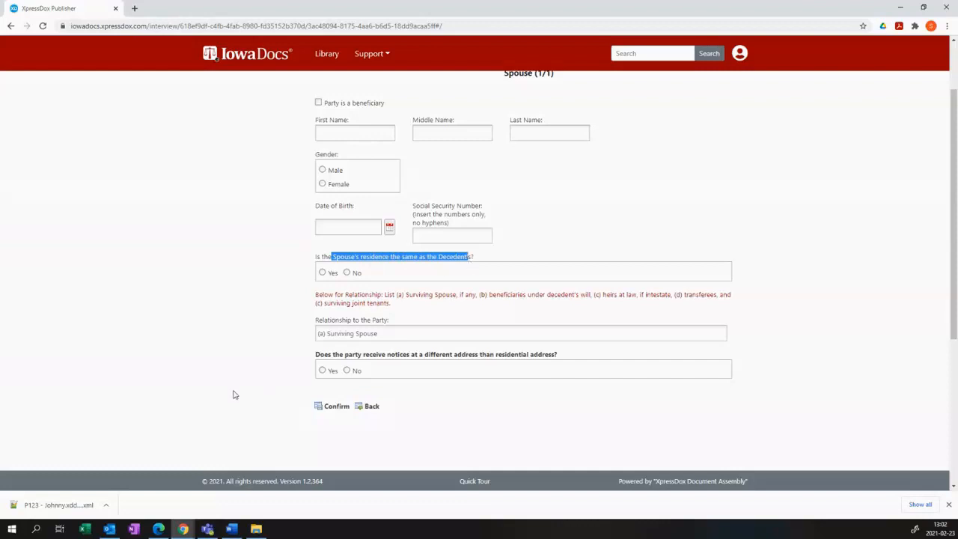
left_click(322, 272)
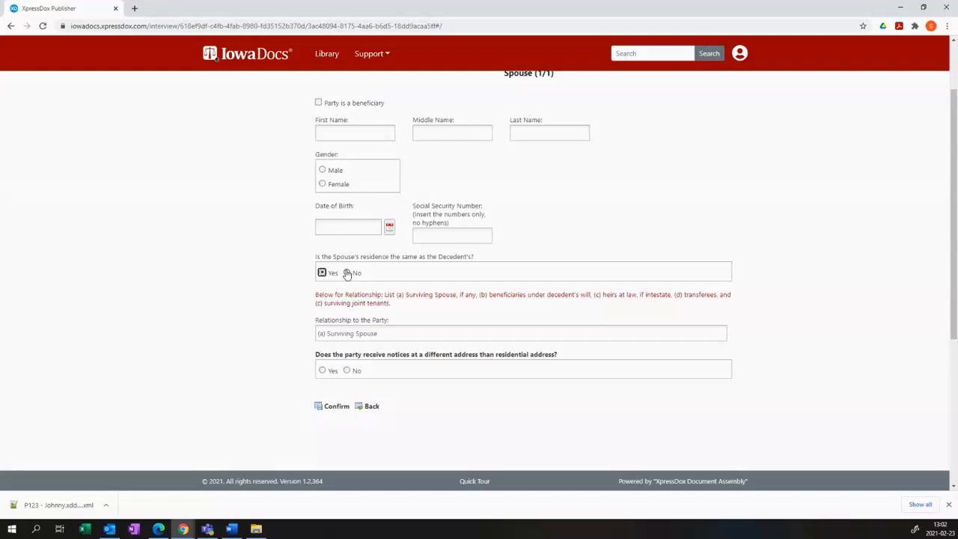
left_click(347, 272)
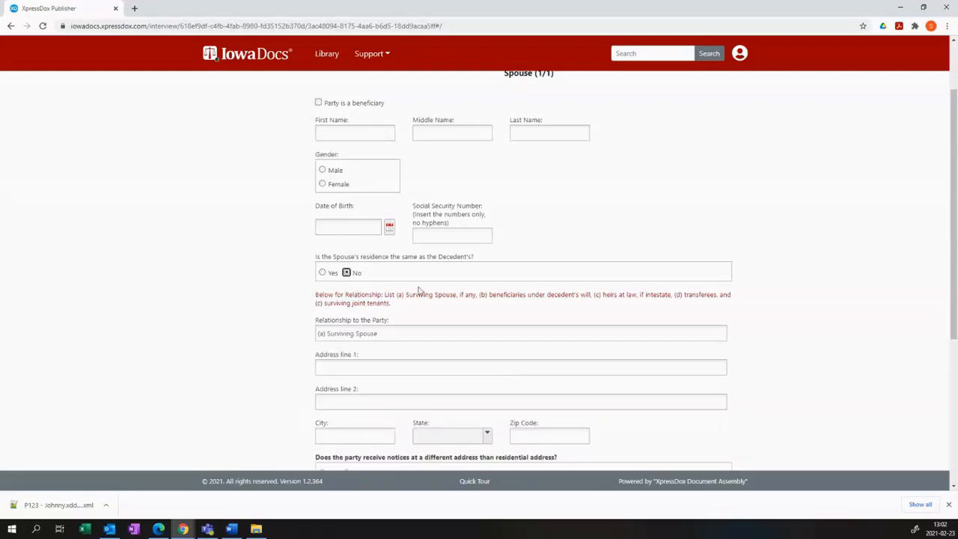
scroll("down", 3)
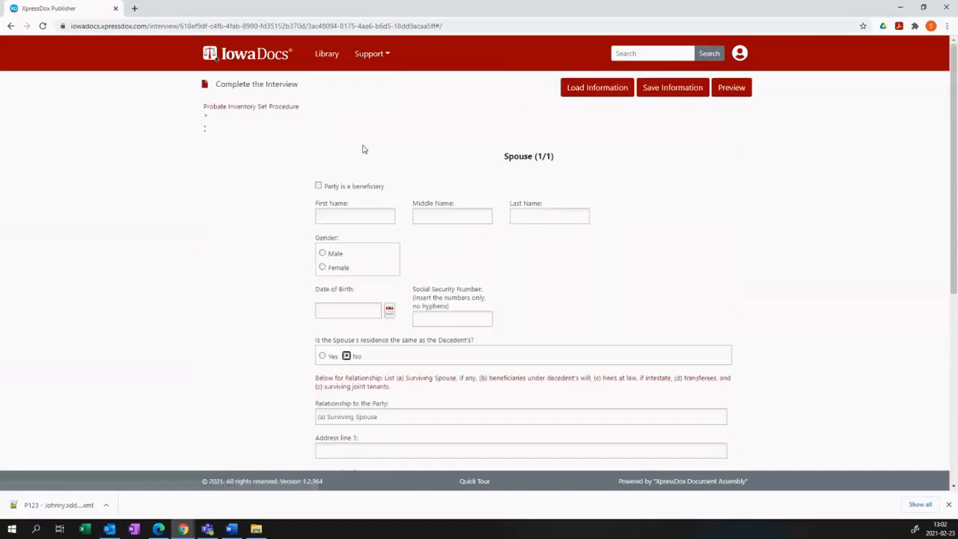
left_click(317, 186)
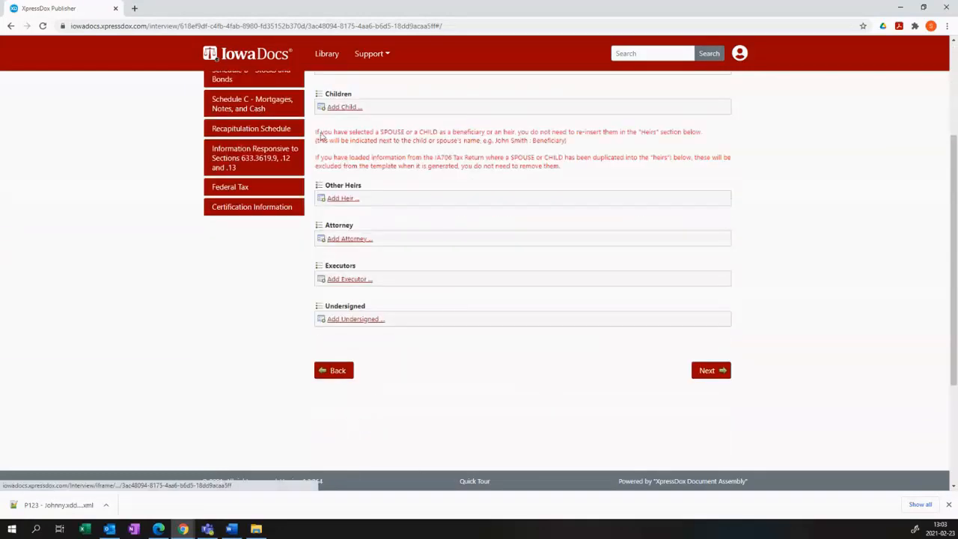
Step: Add a child, then an heir set first as an individual then as a corporate entity
left_click(345, 107)
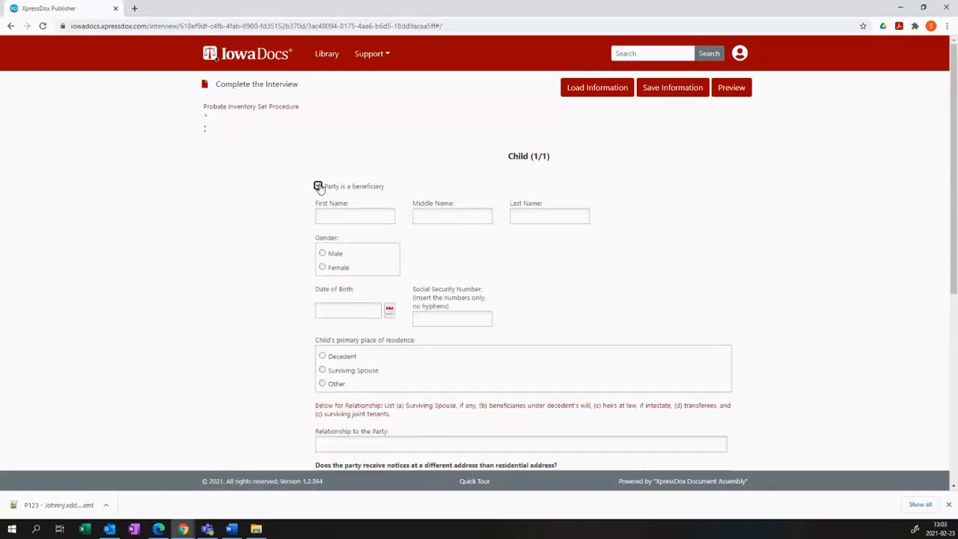
scroll("down", 3)
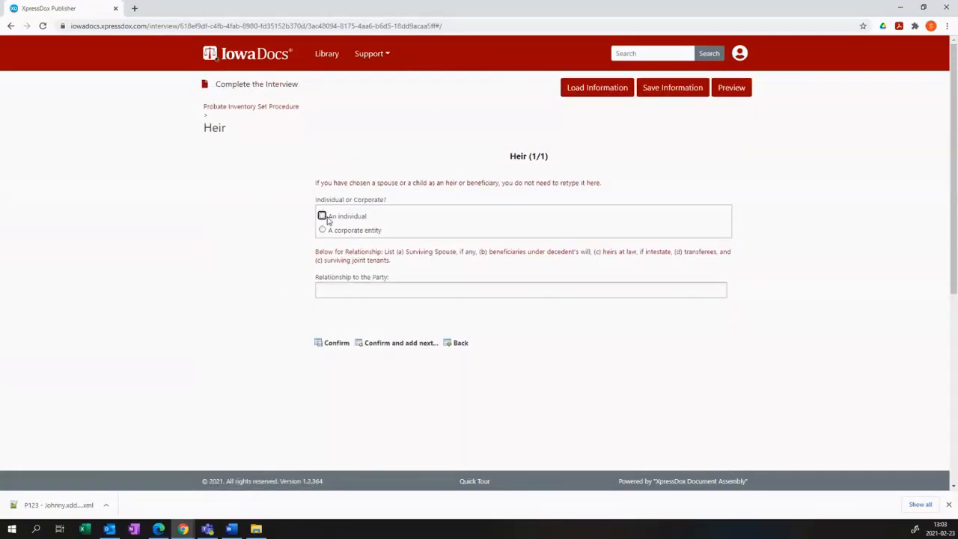
left_click(321, 215)
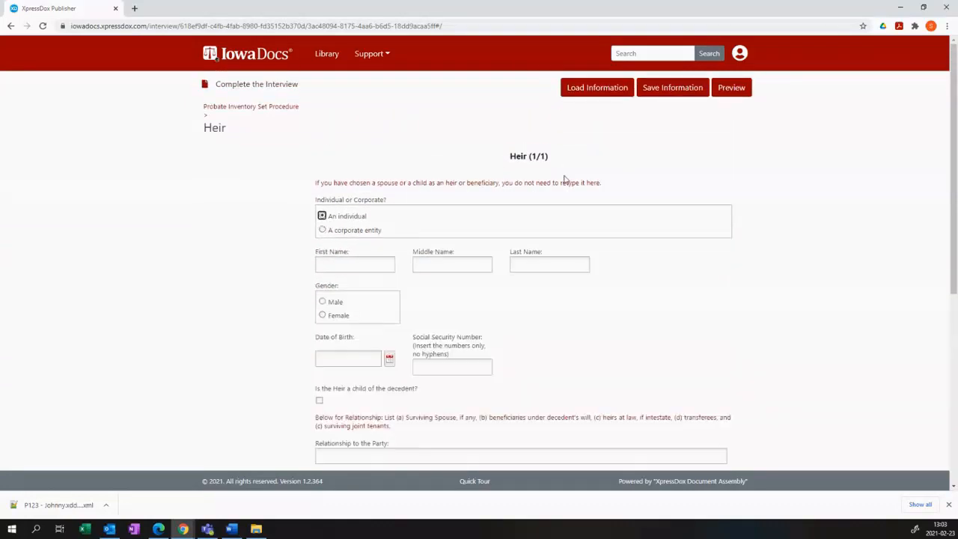
left_click(322, 231)
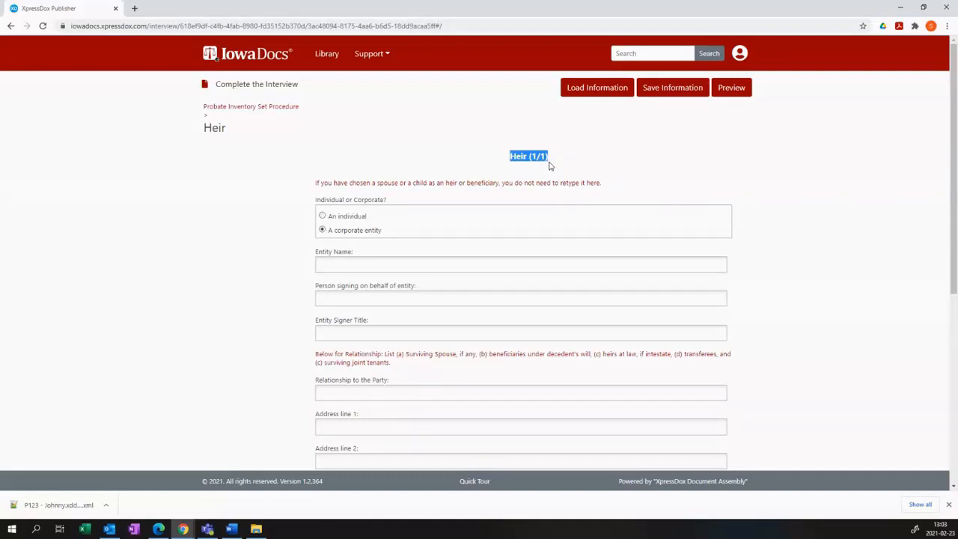
mouse_move(488, 198)
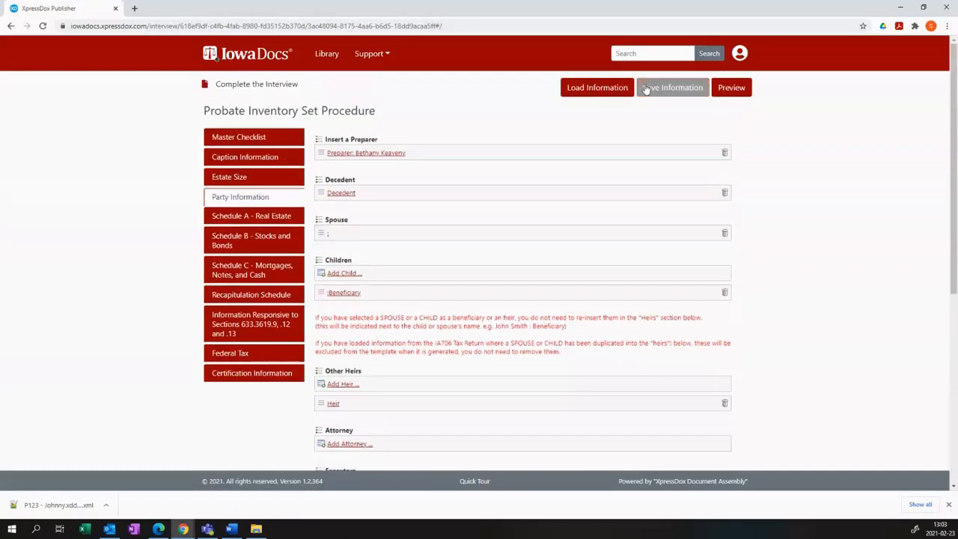
mouse_move(596, 87)
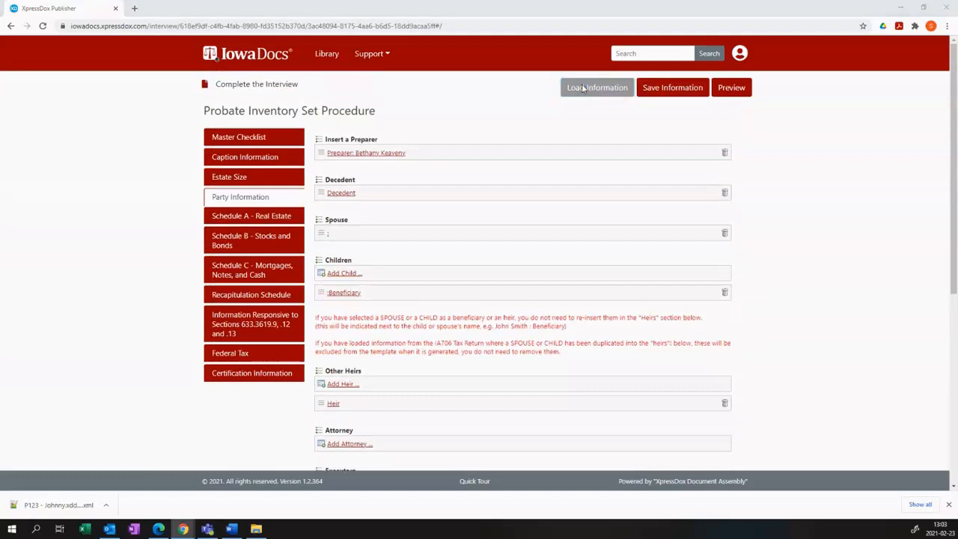
Step: Load the previously saved answer file into the interview
left_click(597, 87)
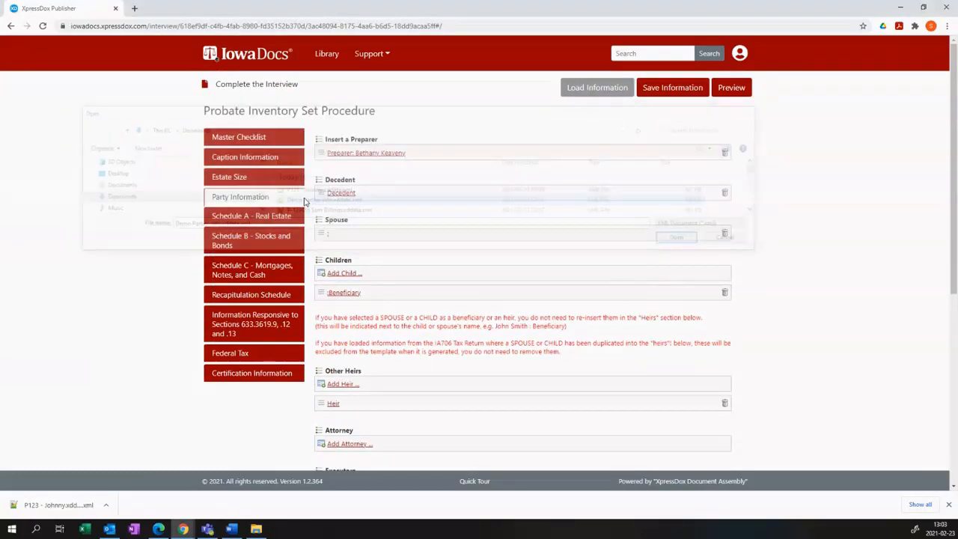
left_click(254, 138)
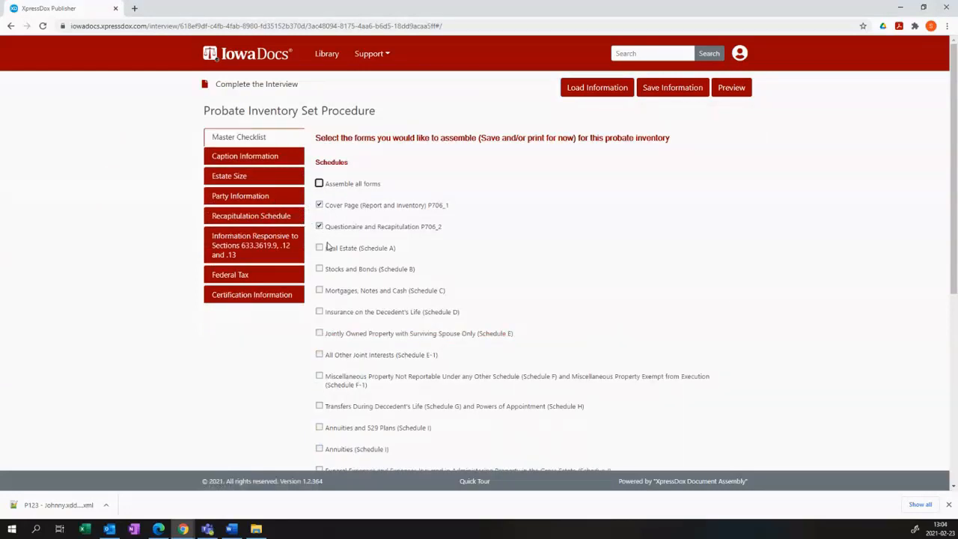
Step: Review the loaded parties in the Party Information section
left_click(239, 195)
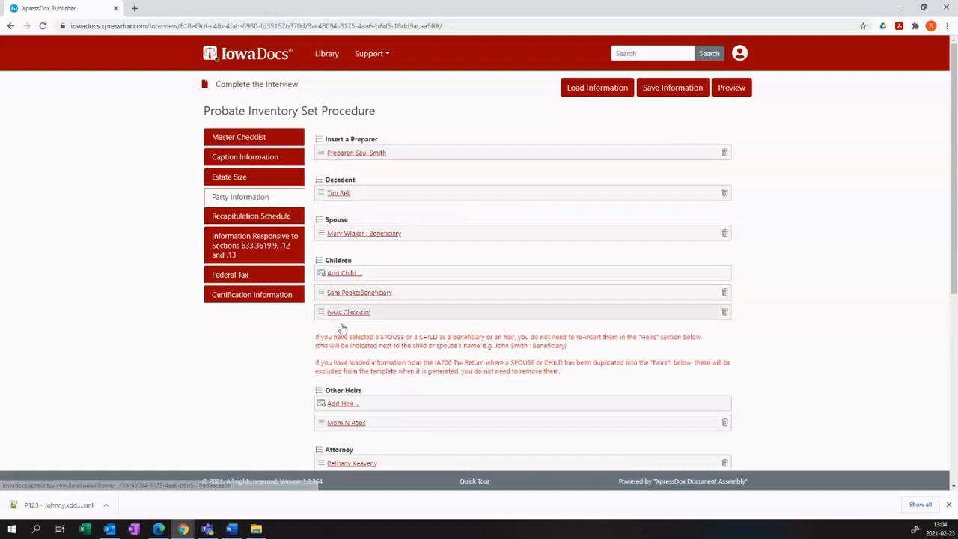
scroll("down", 3)
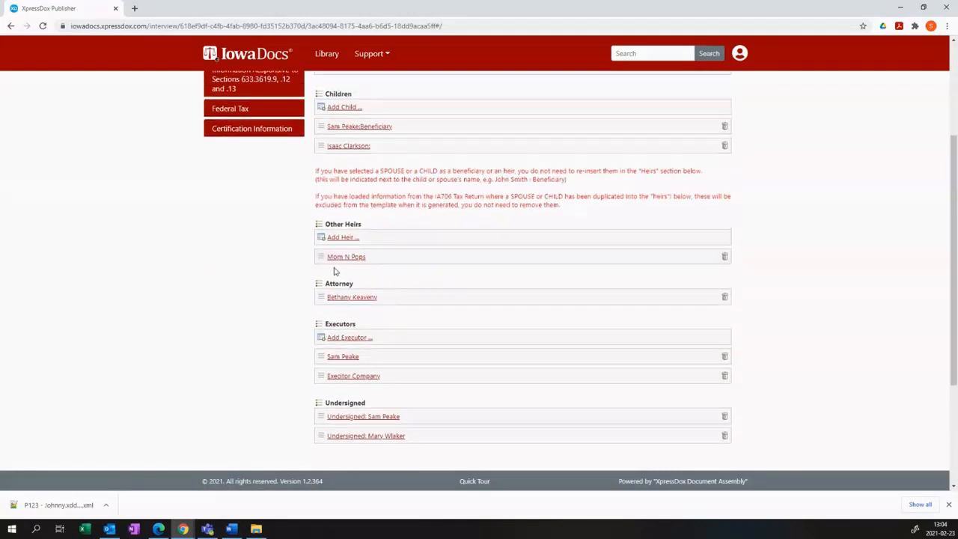
left_click(344, 256)
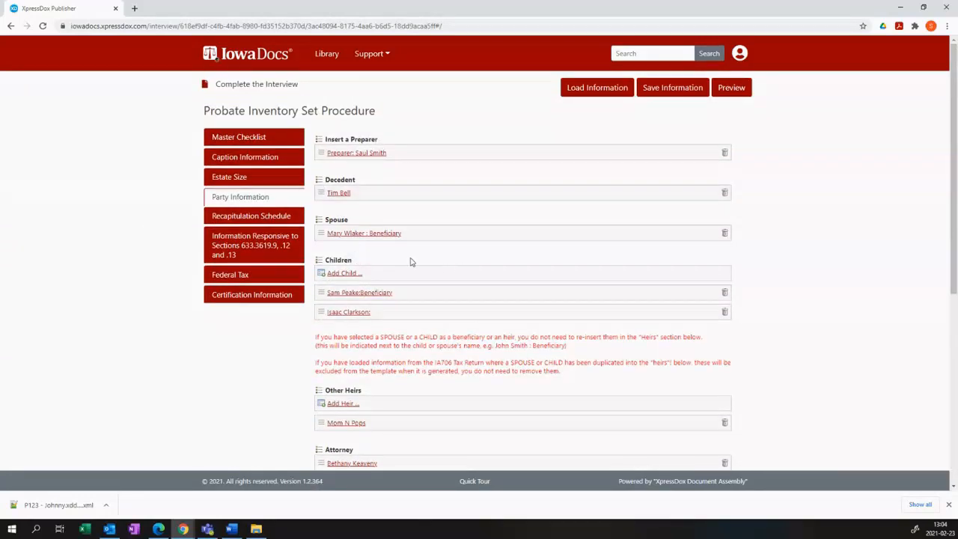
Step: Tick Mortgages, Notes and Cash (Schedule C) on the Master Checklist and go to Caption Information
left_click(240, 136)
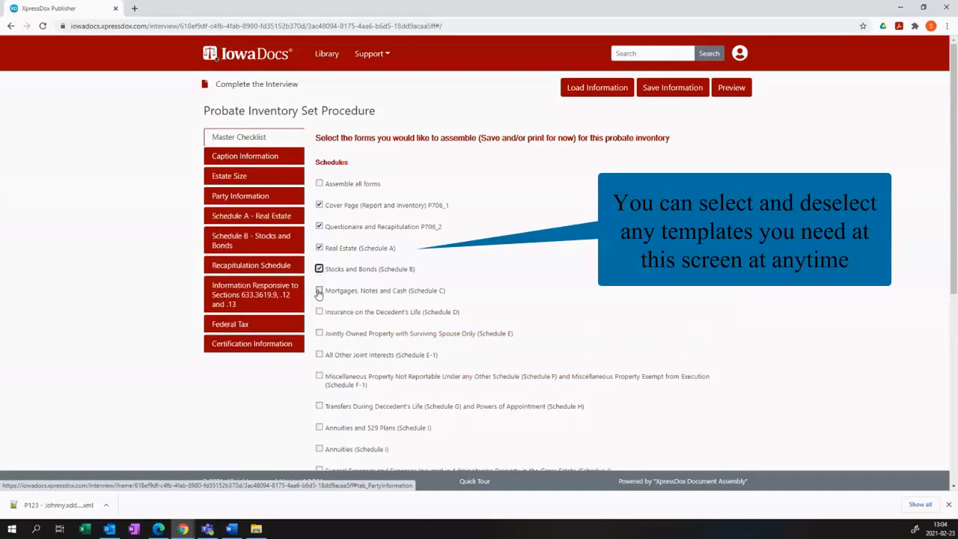
left_click(319, 291)
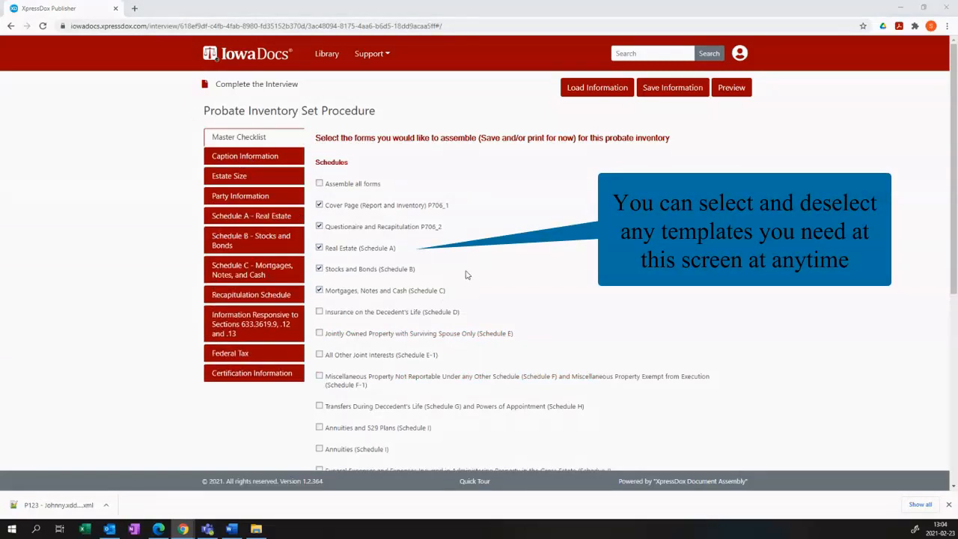
mouse_move(470, 166)
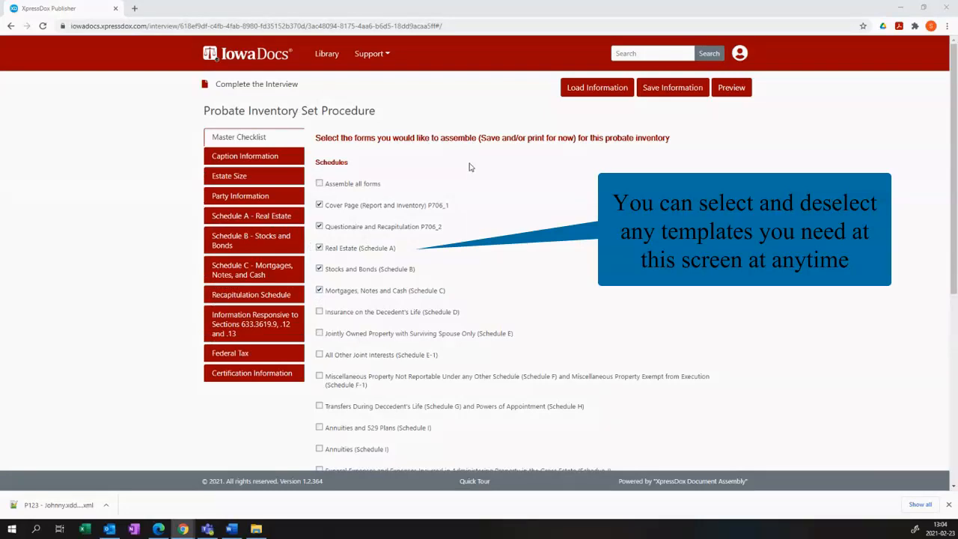
mouse_move(392, 220)
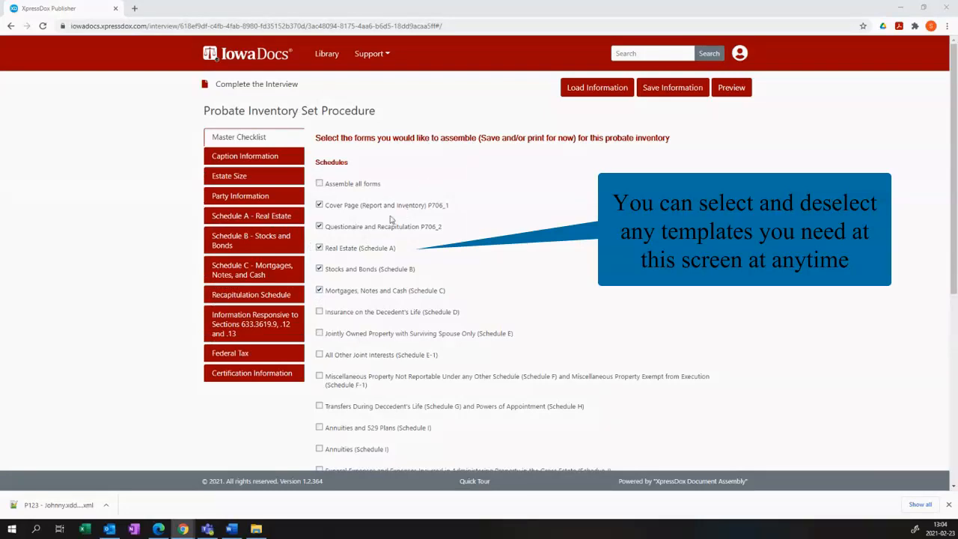
scroll("down", 3)
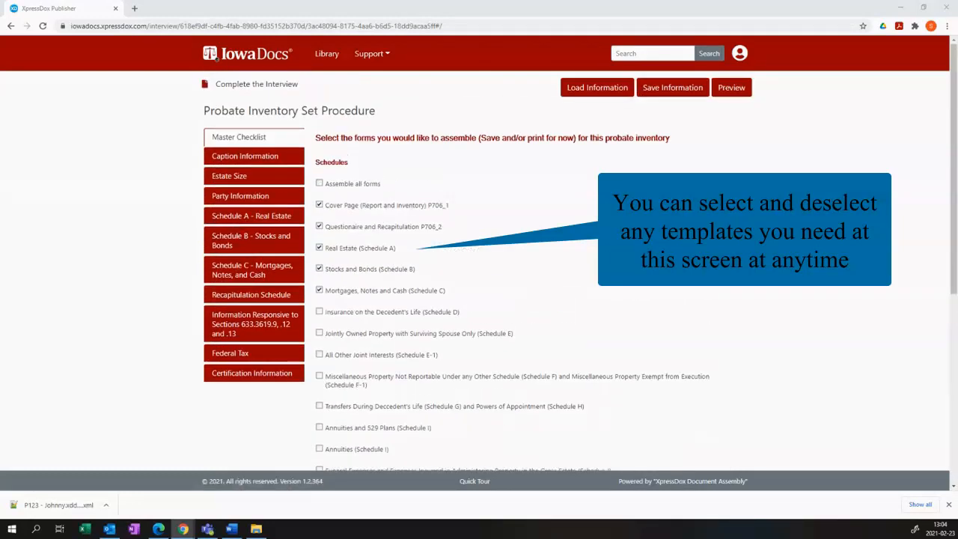
left_click(246, 156)
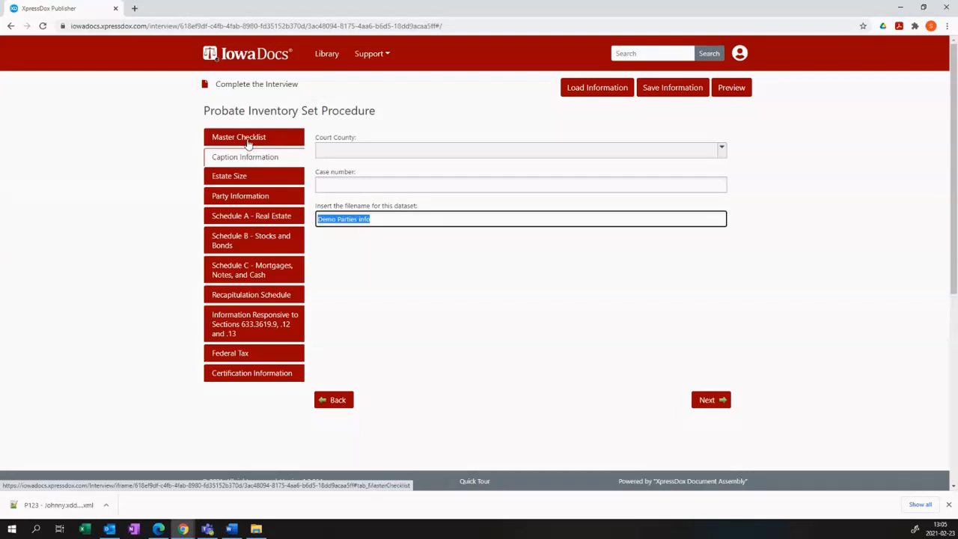
left_click(240, 194)
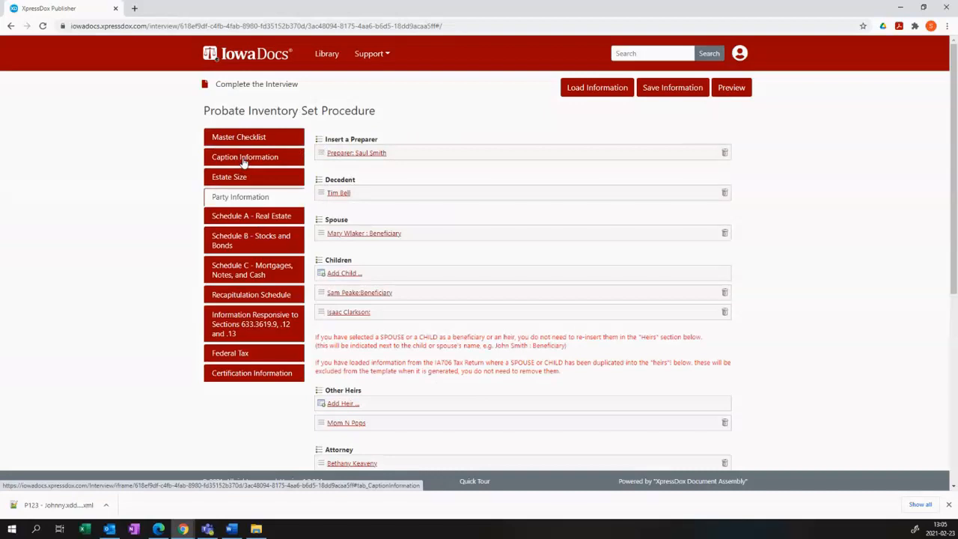
left_click(245, 157)
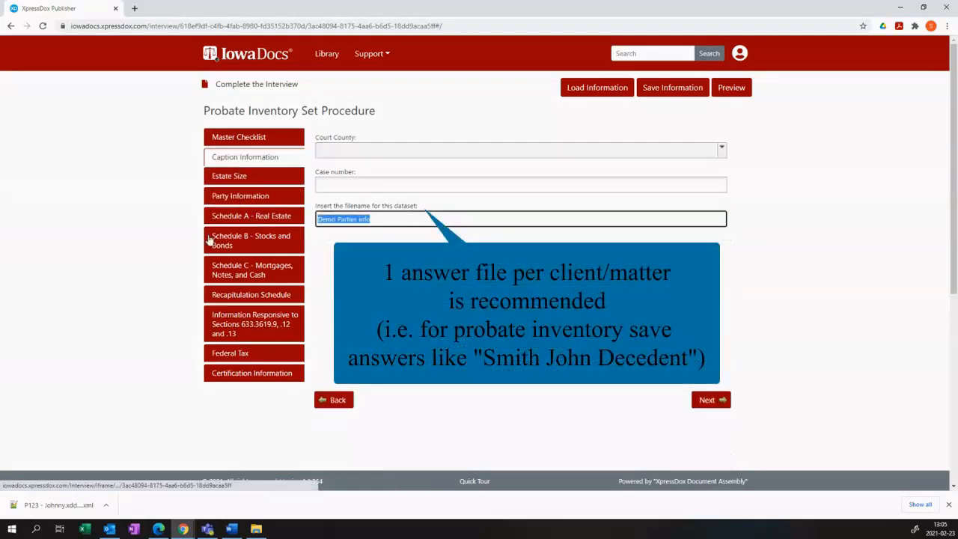
type("Tim Bell In")
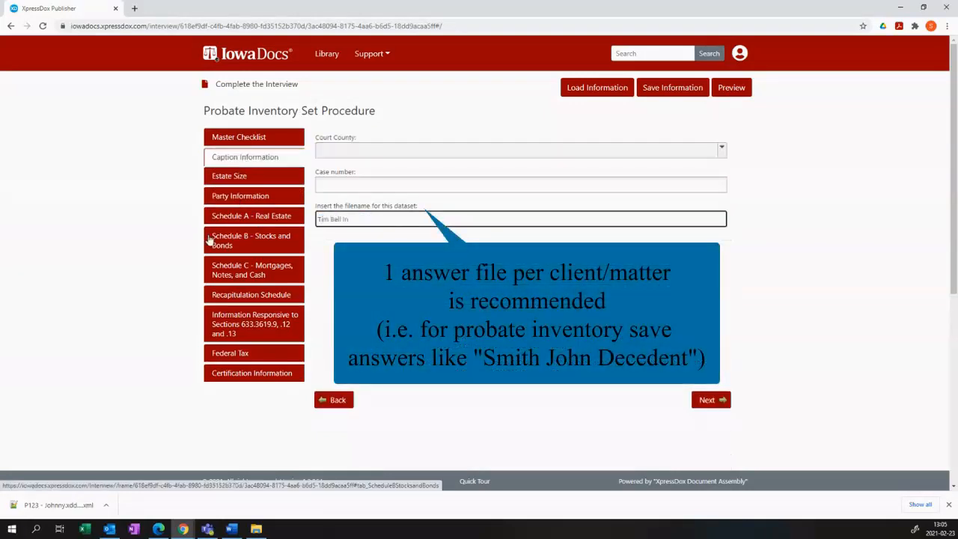
left_click(240, 196)
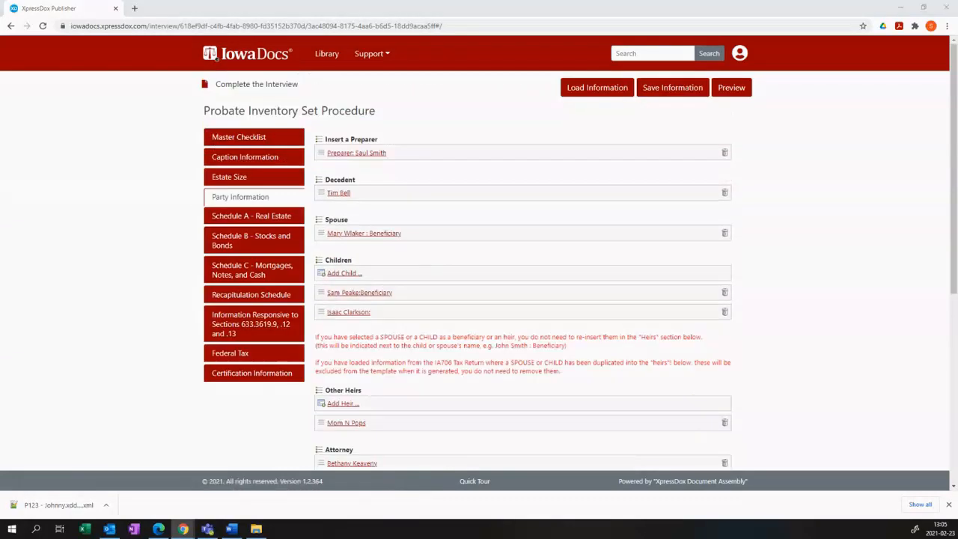
Step: Enter Schedule A - Real Estate keeping alternate values answered No
left_click(252, 216)
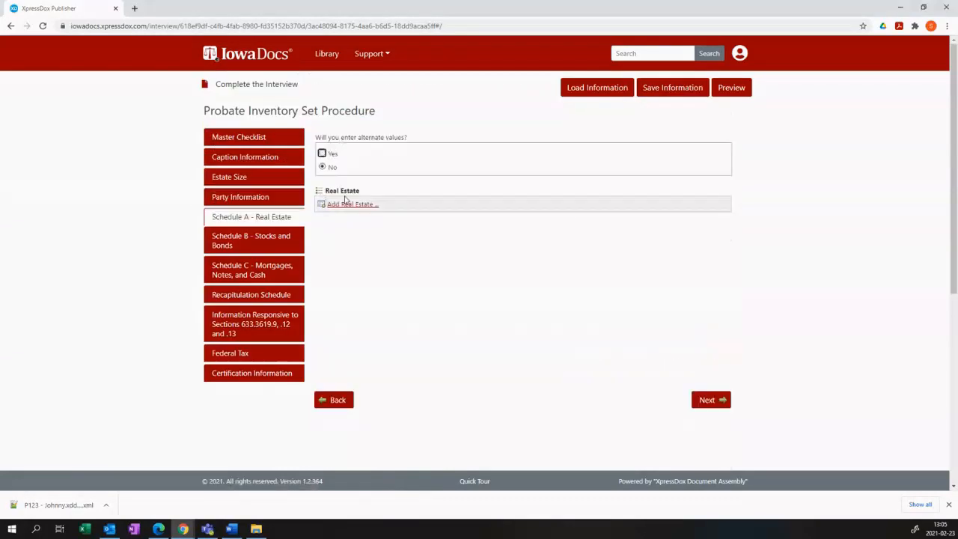
left_click(320, 154)
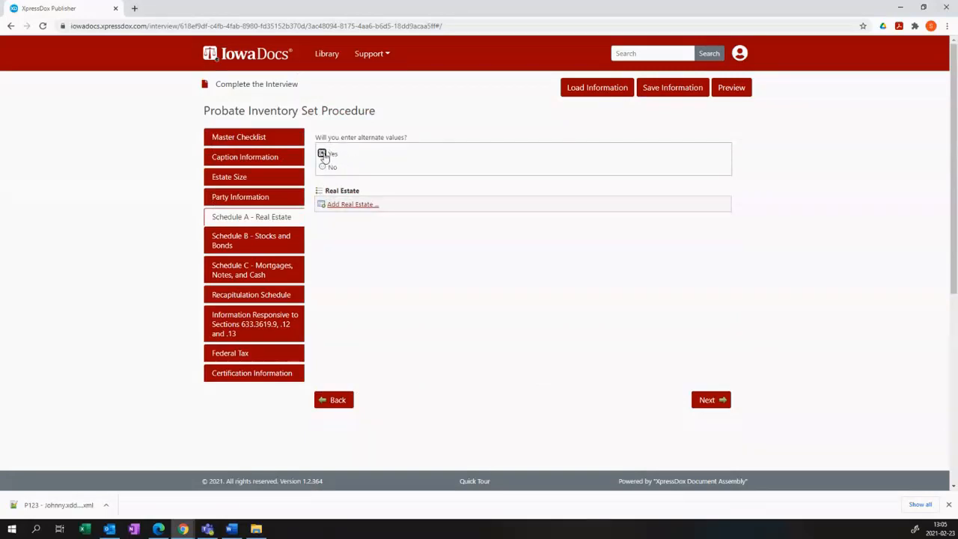
left_click(322, 168)
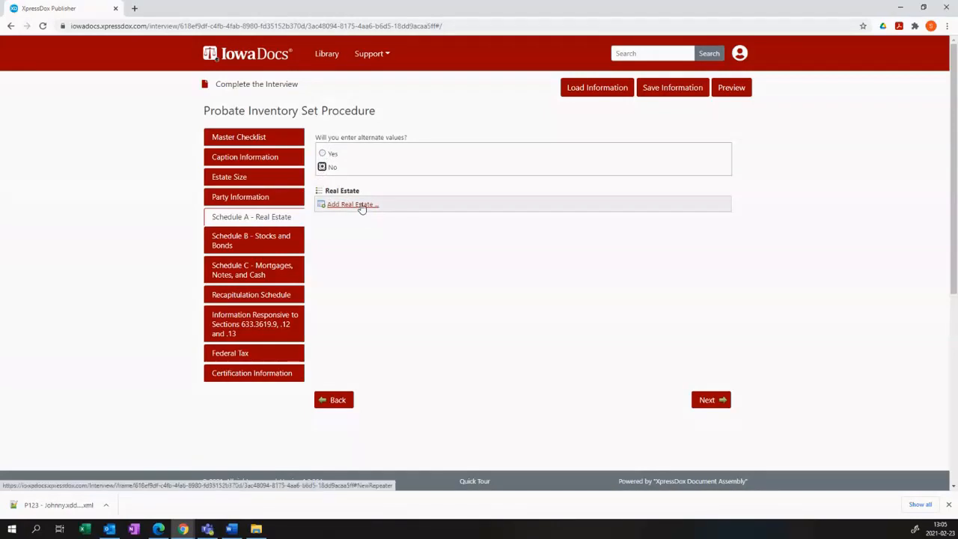
Step: Add the Big House property valued 123654 at date of death
left_click(348, 204)
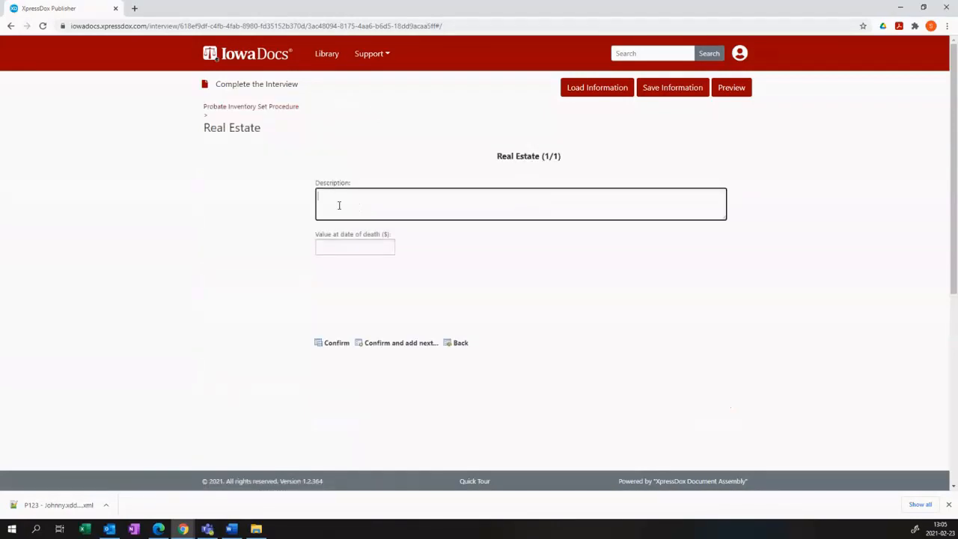
type("Big House")
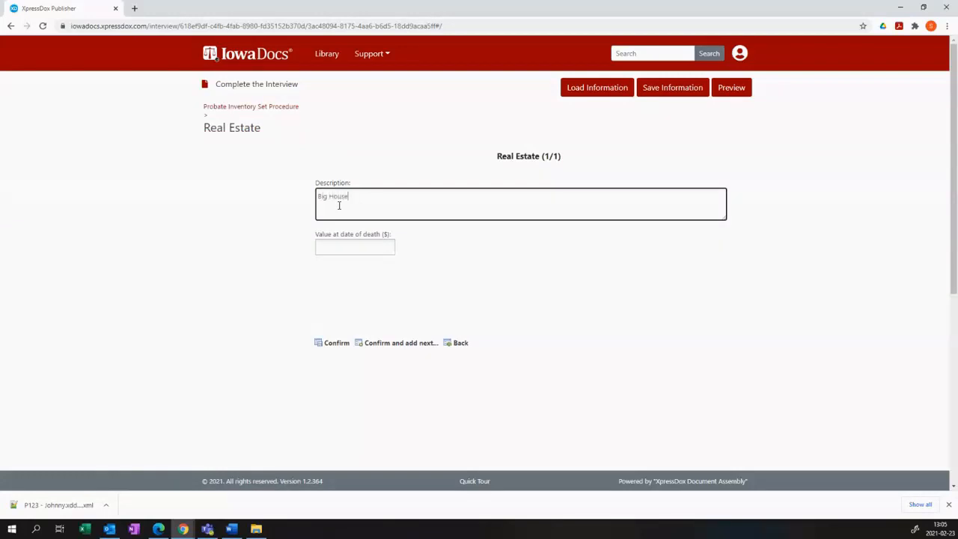
left_click(355, 248)
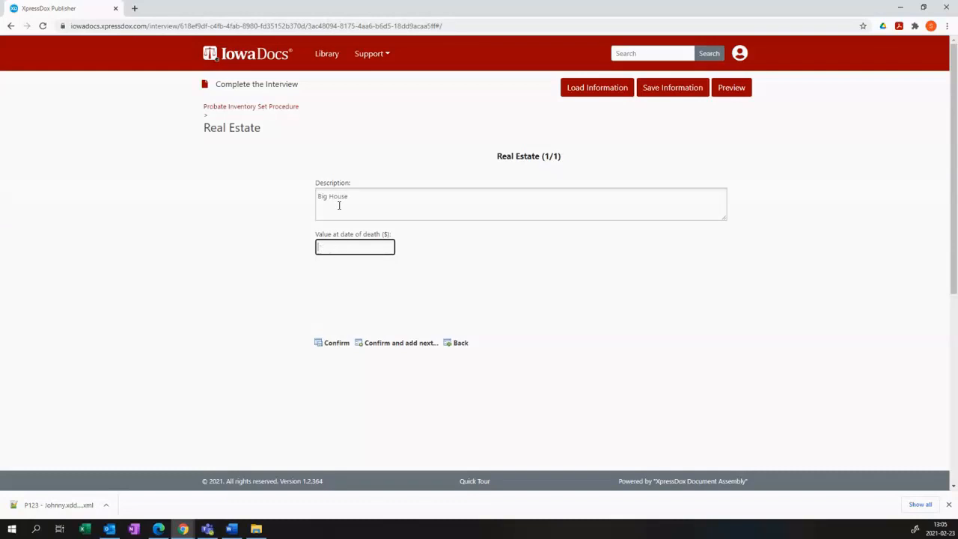
type("123654")
left_click(521, 205)
type("warehouse at the docks")
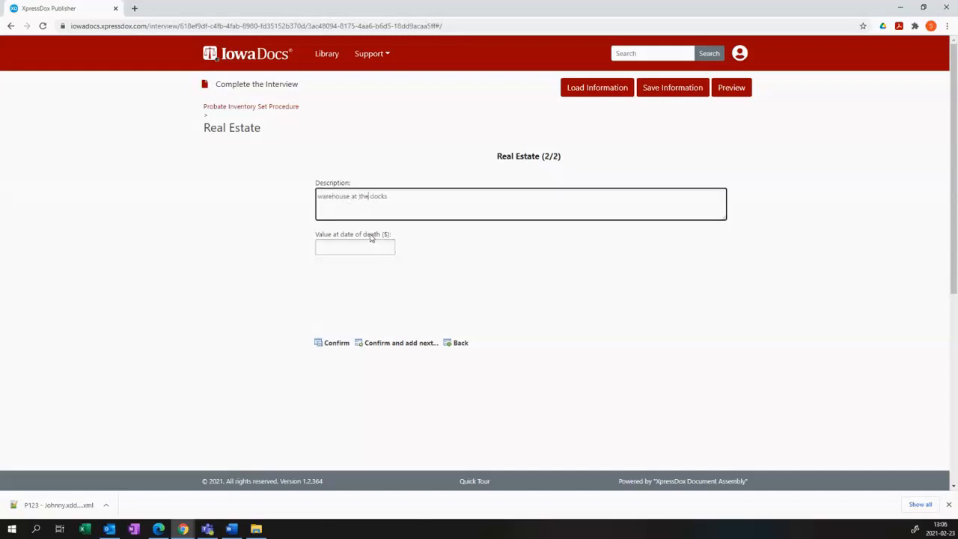
Step: Add the warehouse at the docks with its value, confirm, and begin a third entry with 456 and 123
left_click(355, 247)
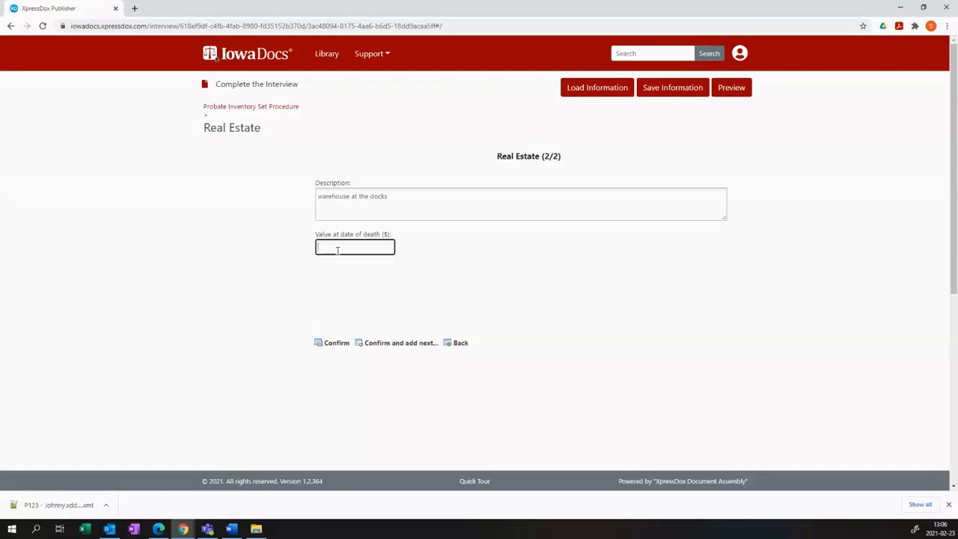
type("10,500.33")
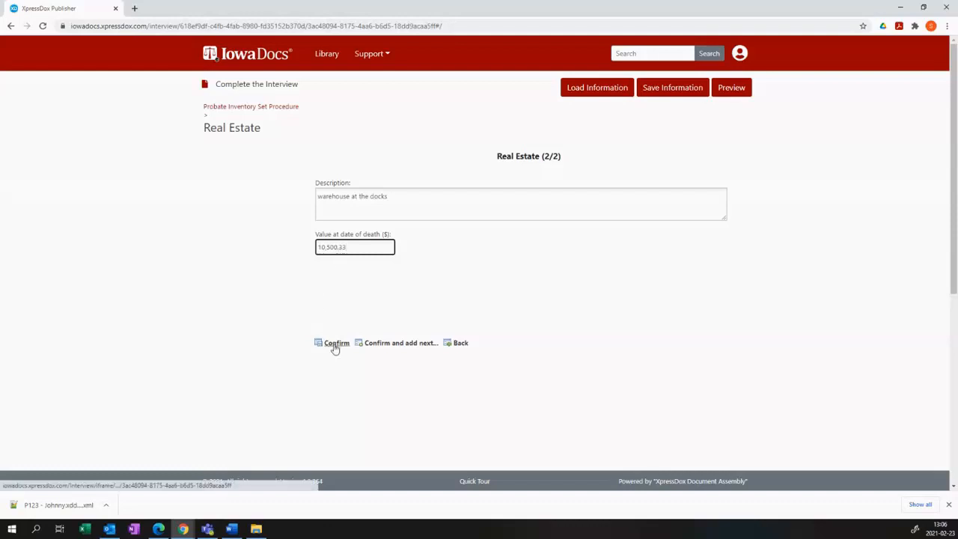
left_click(398, 343)
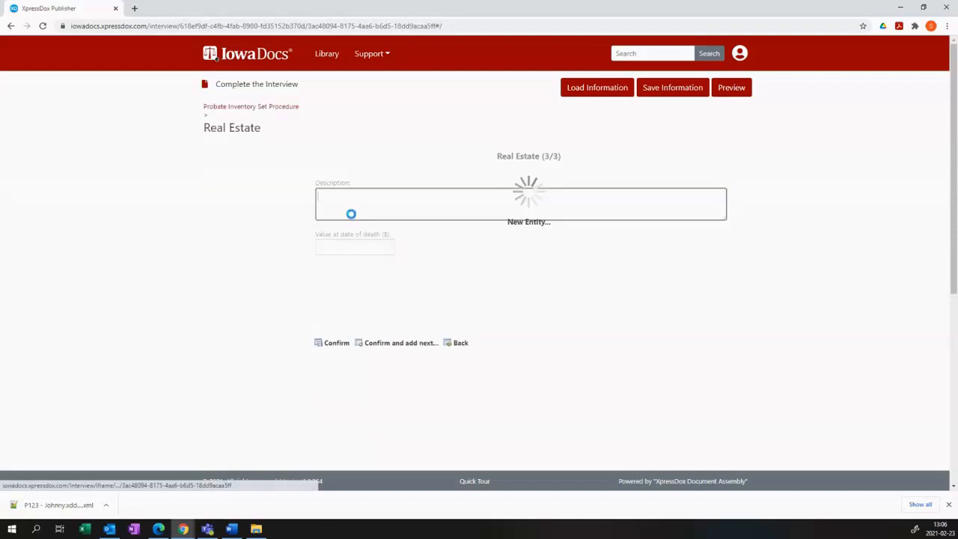
type("456")
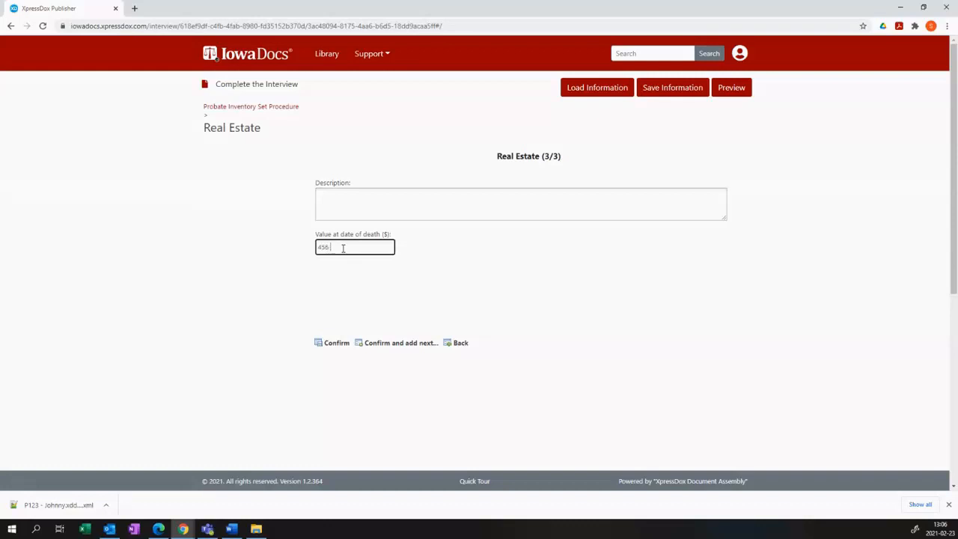
type("123")
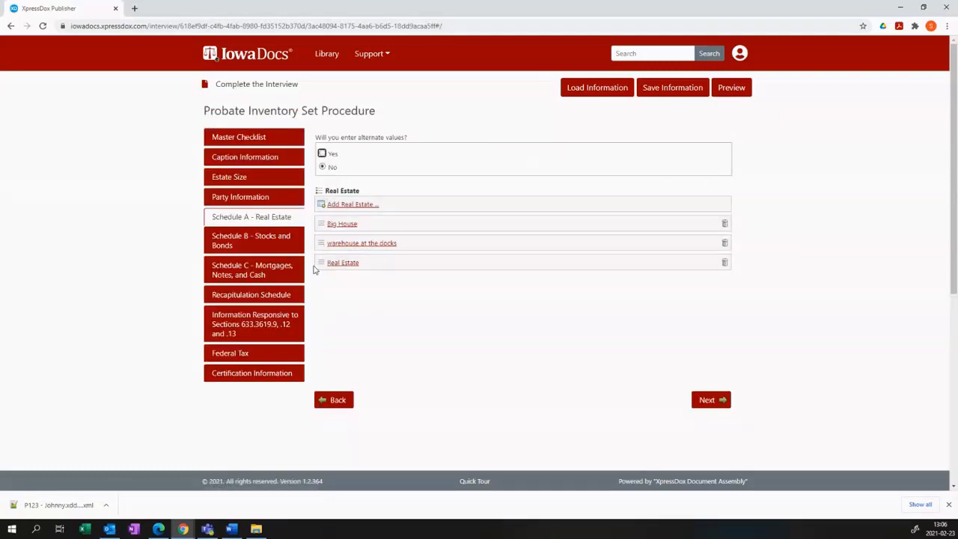
mouse_move(365, 293)
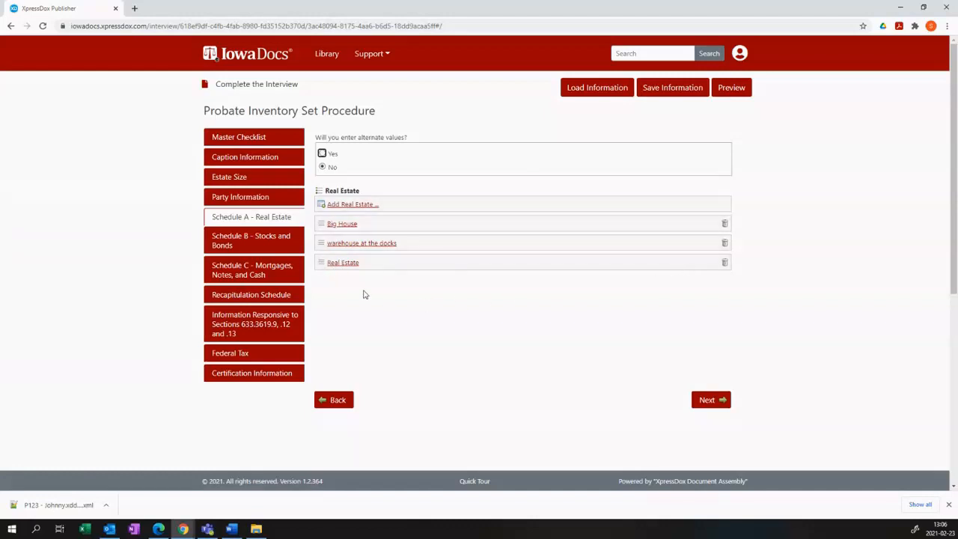
Step: Delete the blank third real estate row from Schedule A
left_click(343, 262)
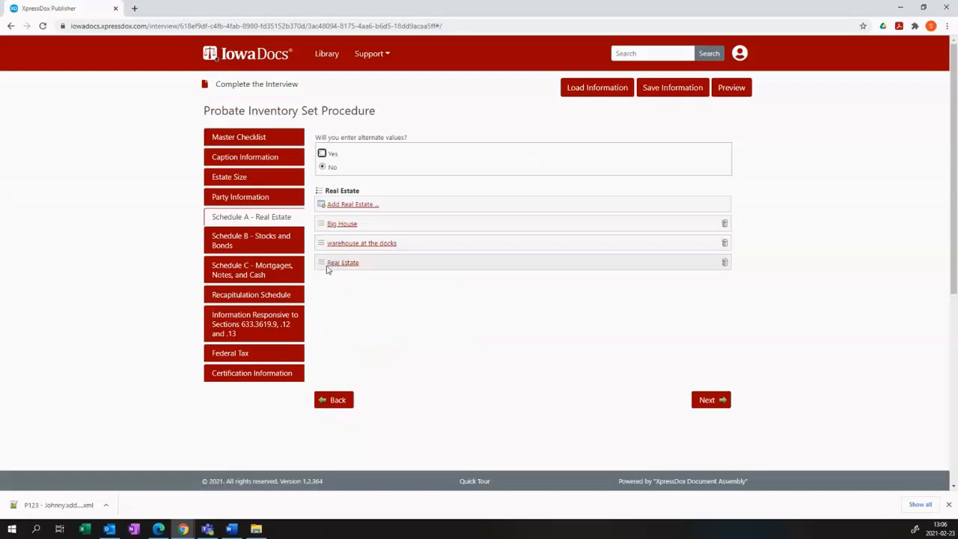
mouse_move(725, 264)
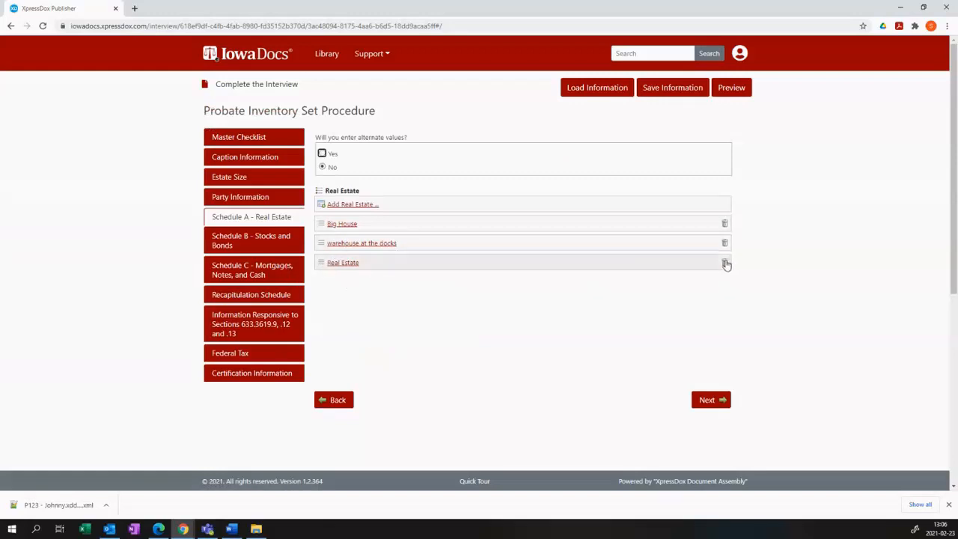
left_click(725, 262)
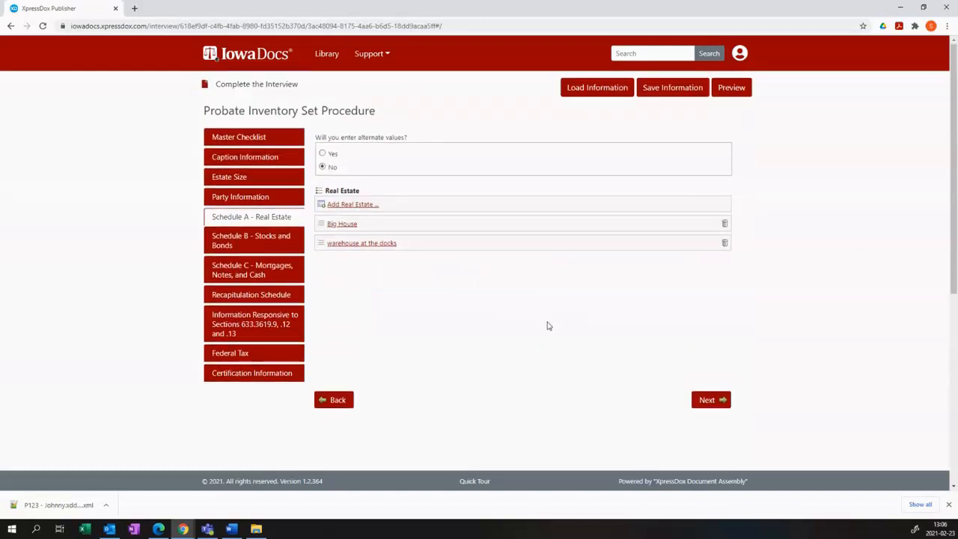
mouse_move(356, 350)
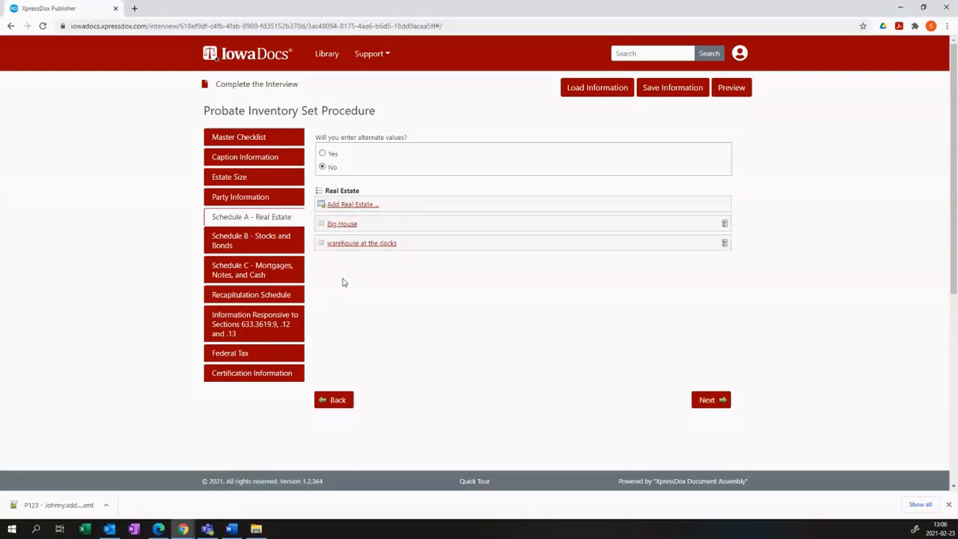
mouse_move(359, 247)
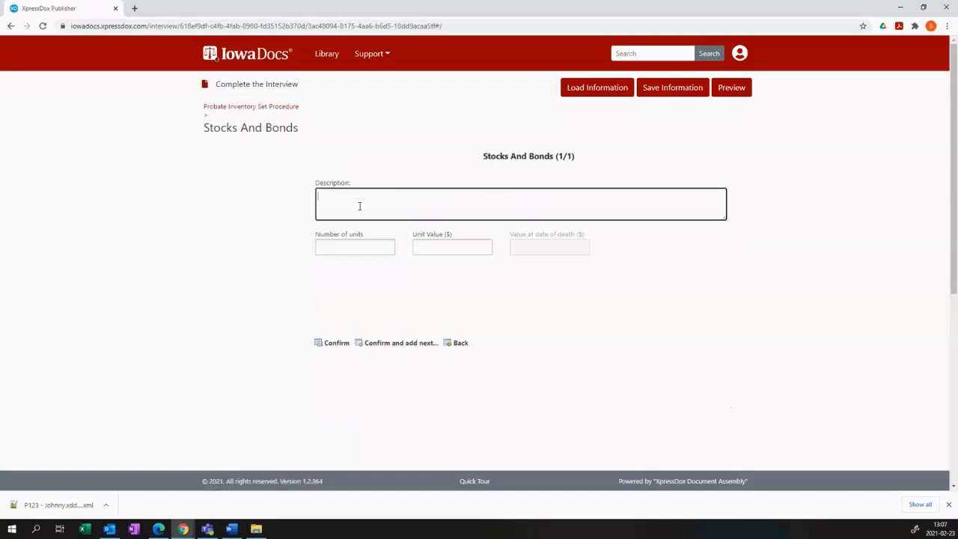
Step: Add a first Schedule B holding described CocaCol and save it
left_click(355, 247)
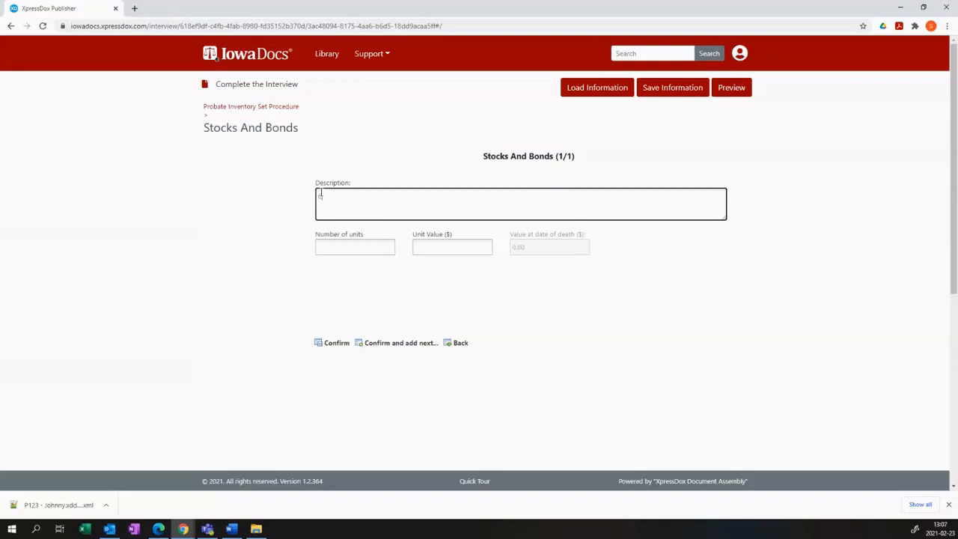
type("CocaCol")
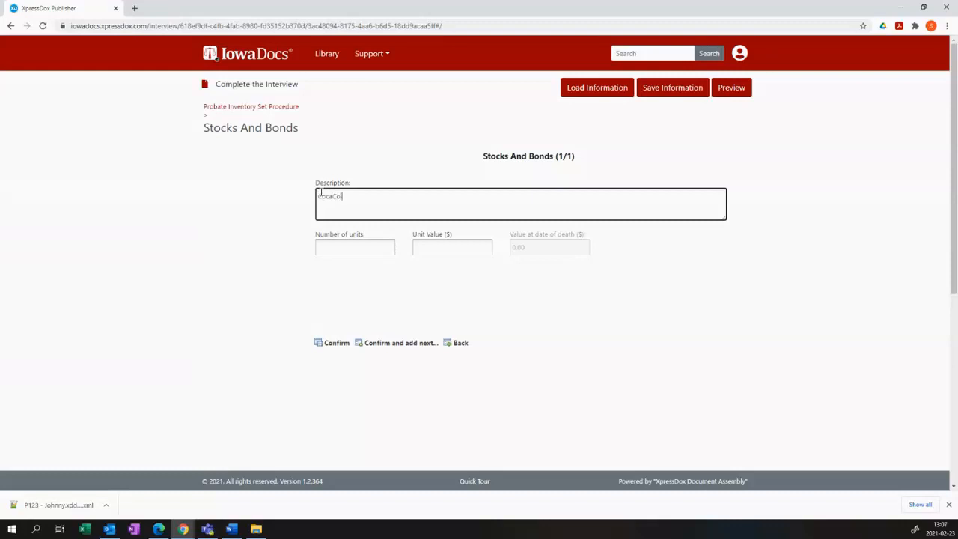
left_click(355, 247)
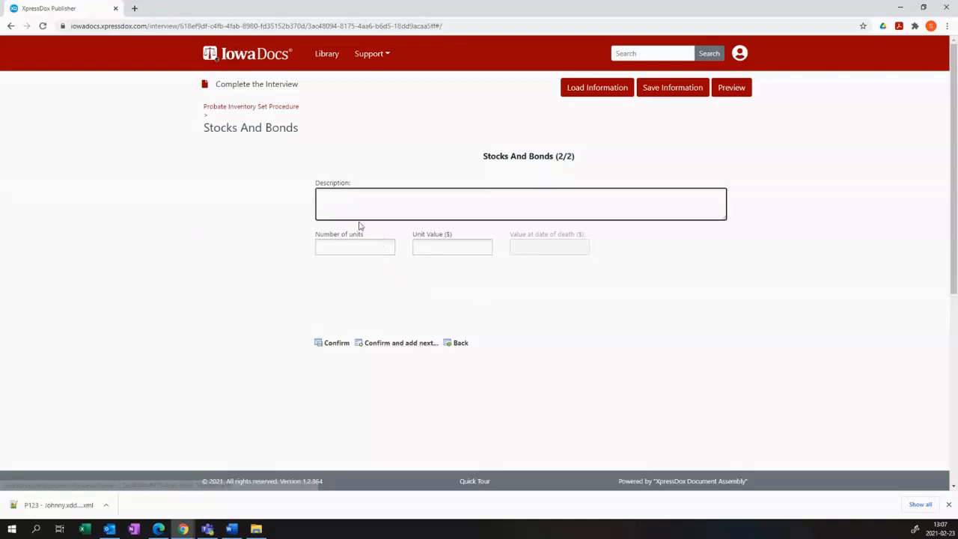
Step: Add Taste Holdings shares, 9000 units at 0.75 unit value, and confirm the entry
type("Taste Ho")
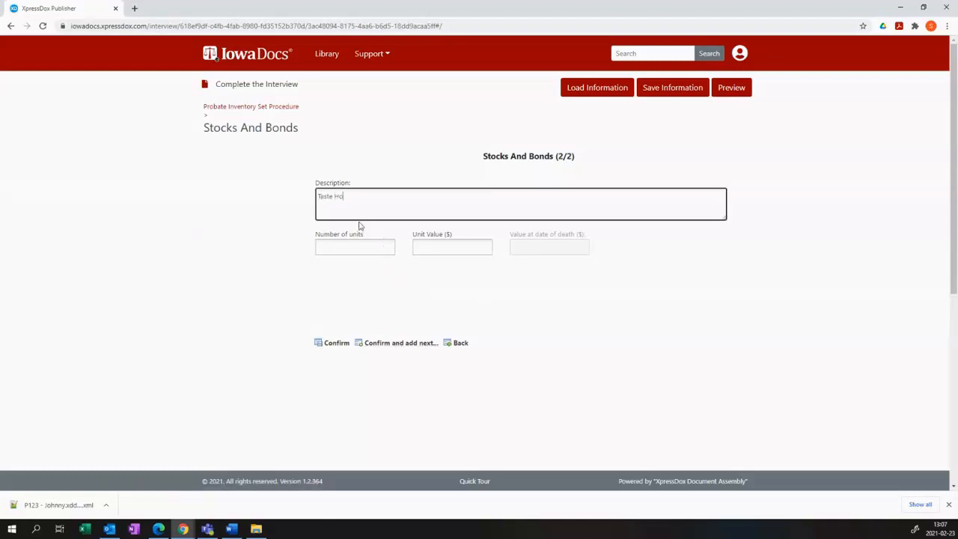
type("ll")
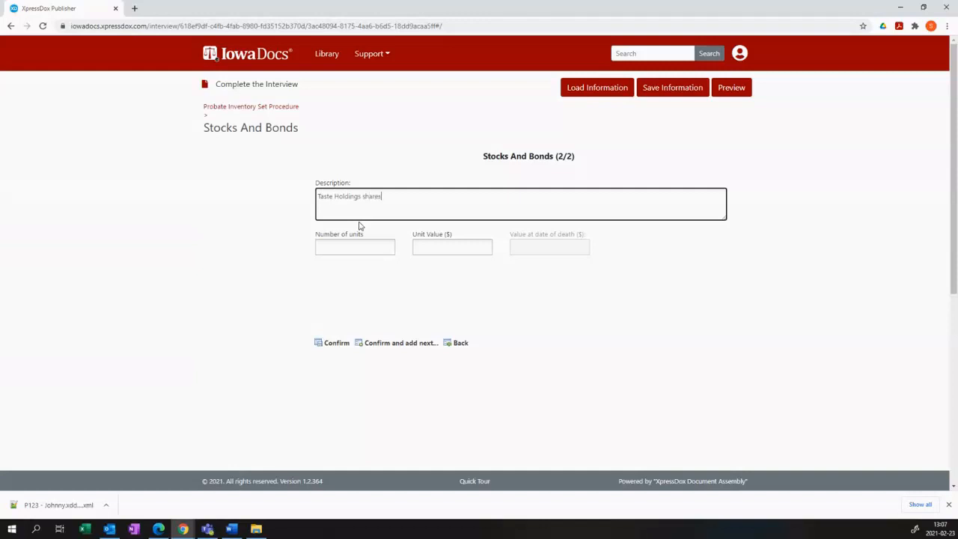
left_click(355, 247)
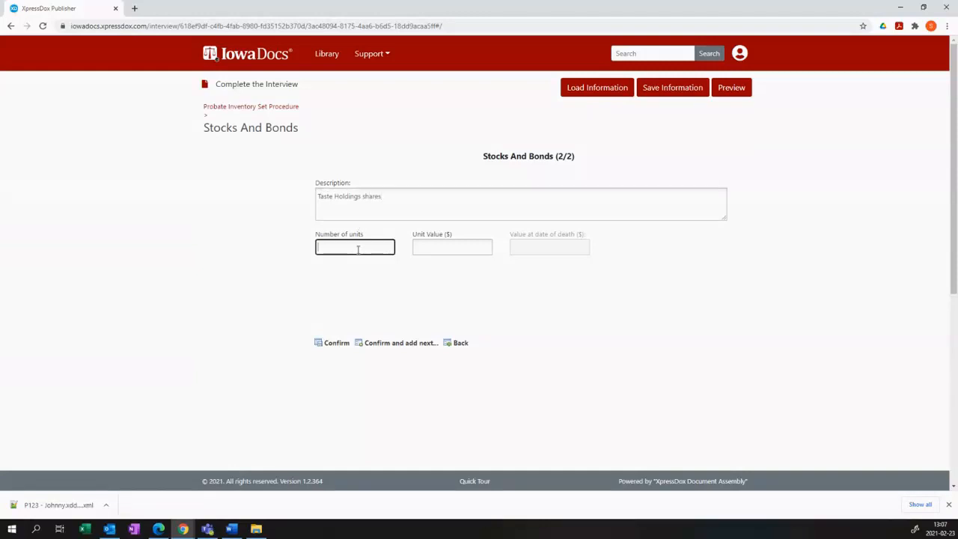
type("9000")
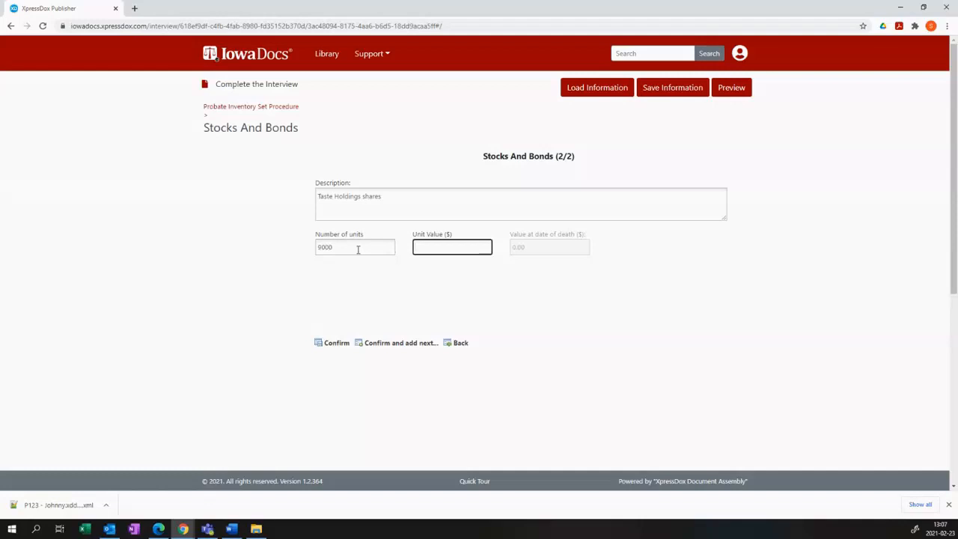
type("0")
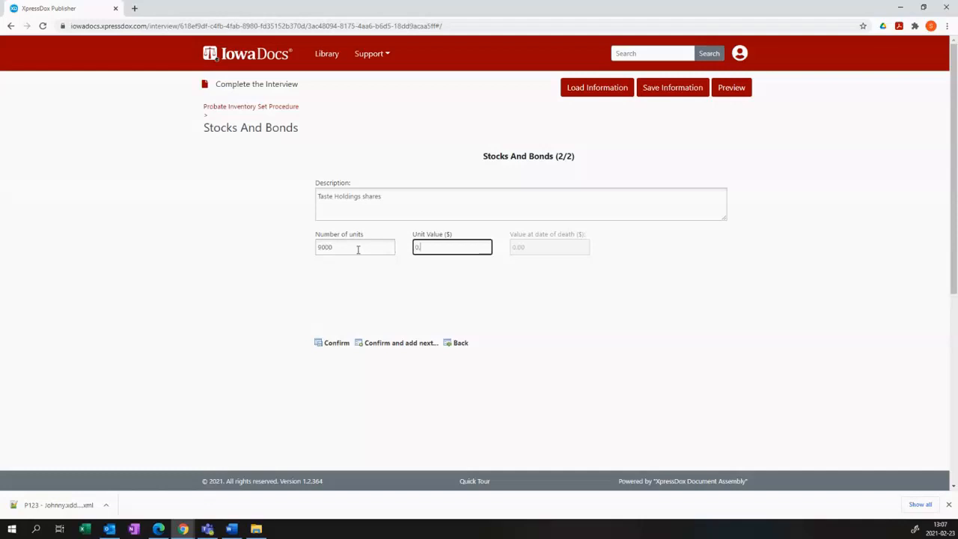
type("0.75")
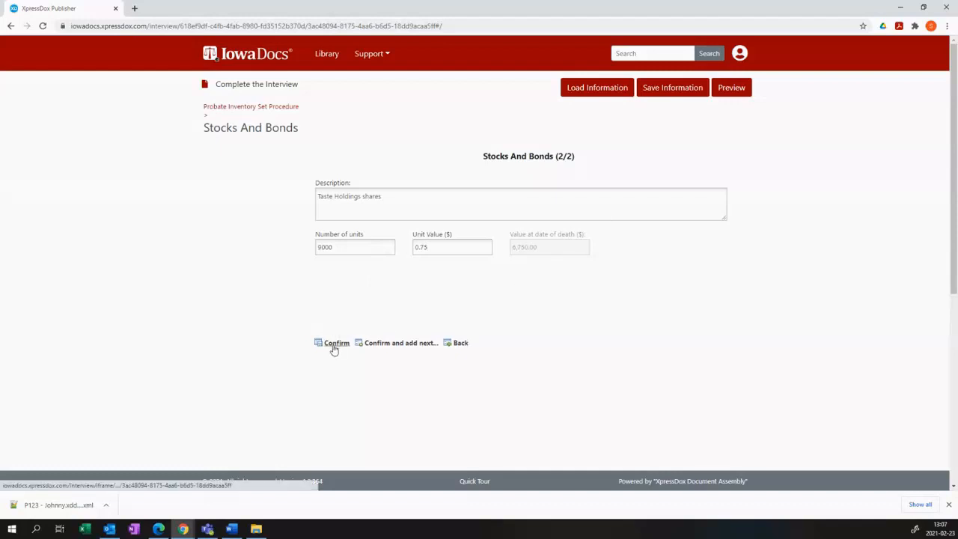
left_click(335, 342)
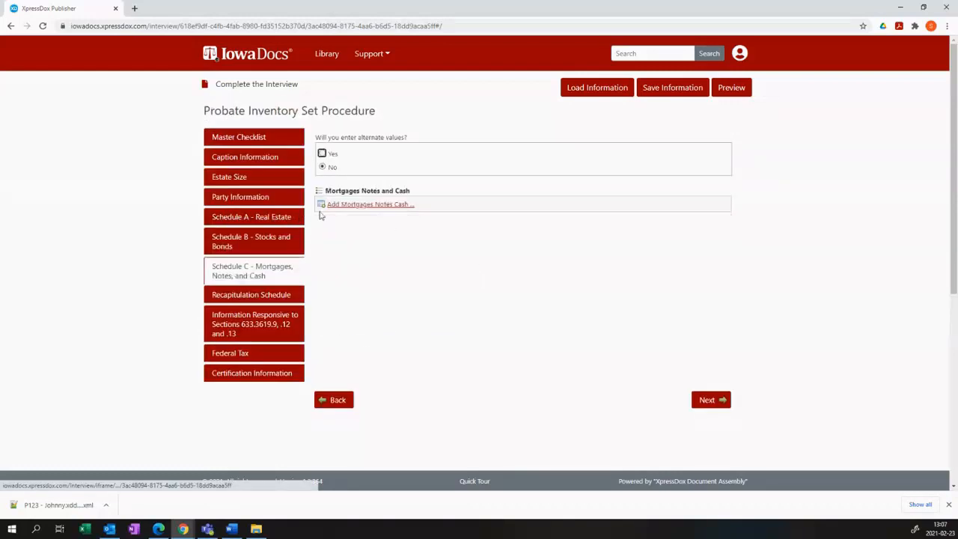
Step: In the Recapitulation Schedule, fill the Schedule C total and clear the stray Schedule F1 entry
left_click(368, 204)
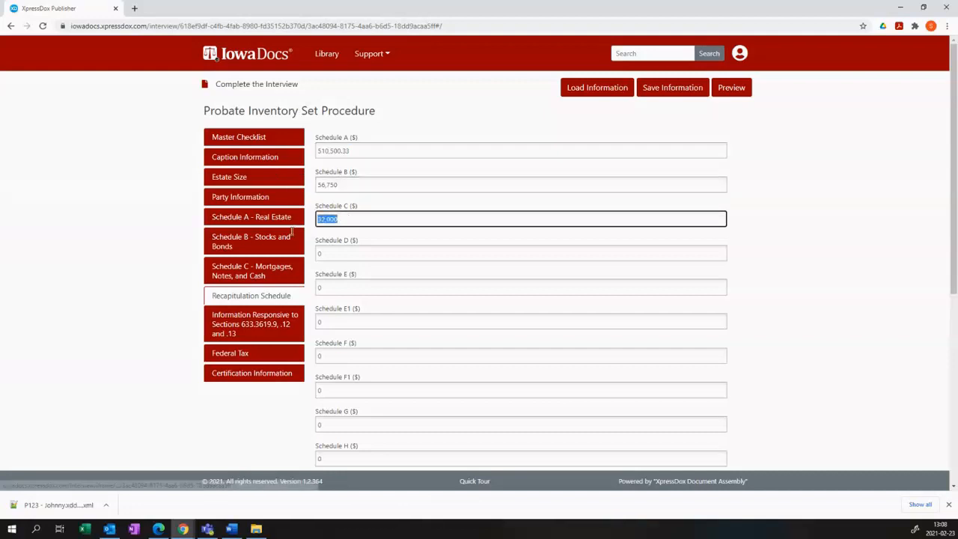
left_click(518, 184)
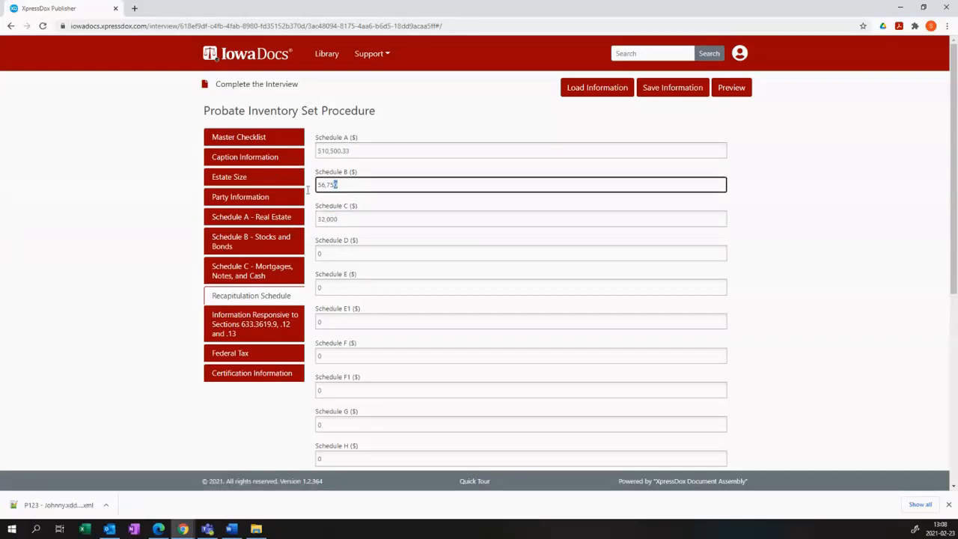
left_click(518, 219)
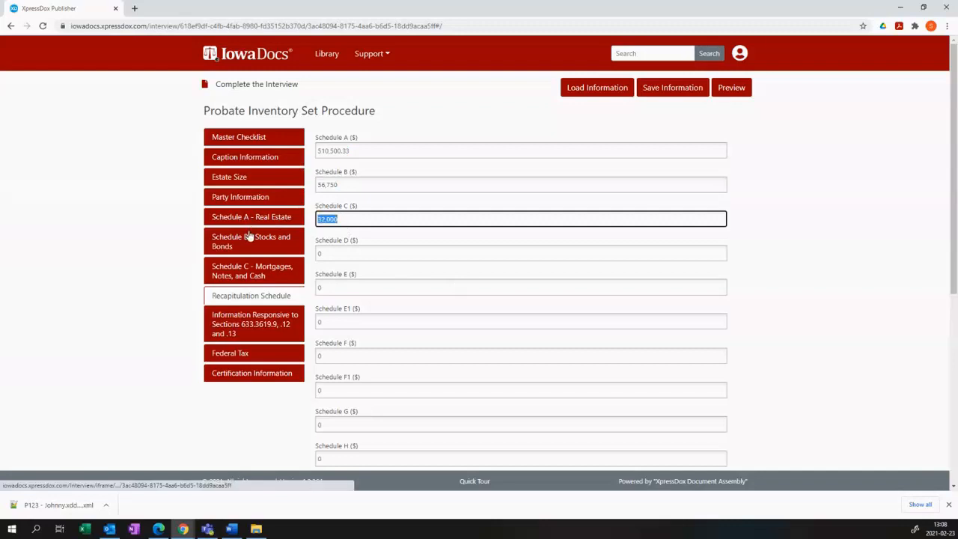
type("5")
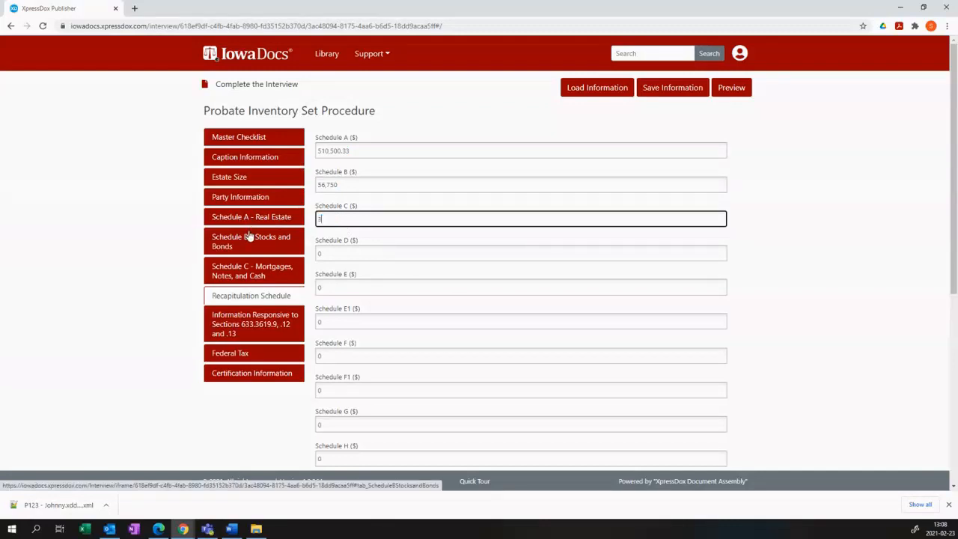
type("35000")
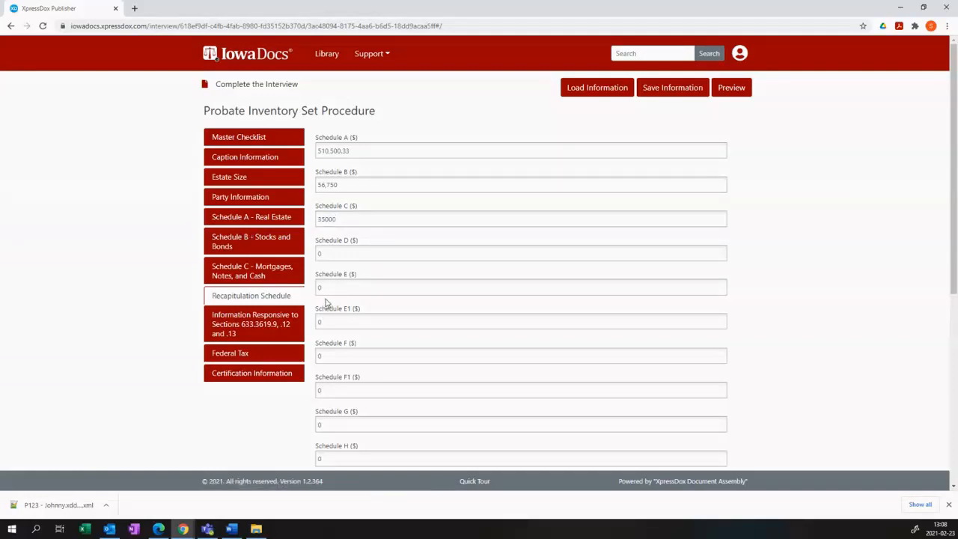
mouse_move(397, 264)
type("1222.1231")
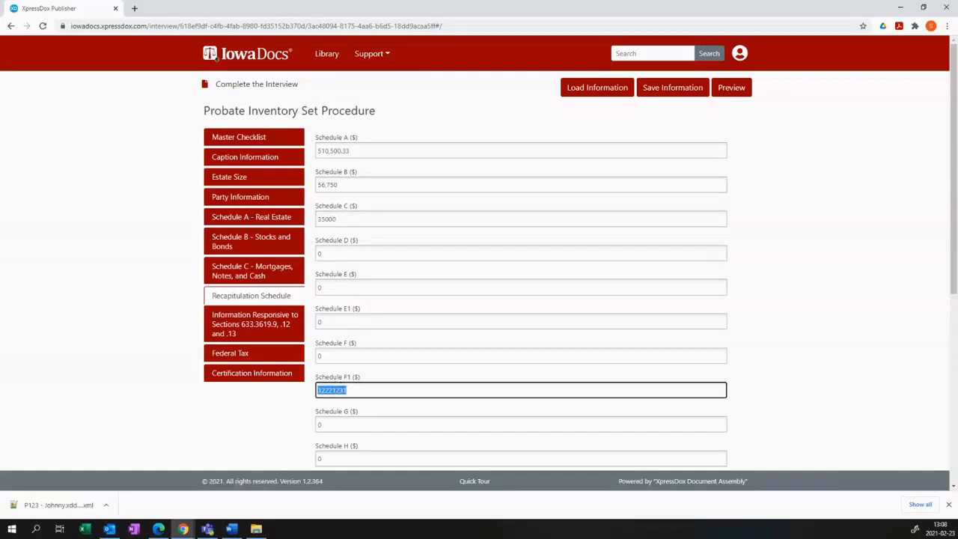
key("Delete")
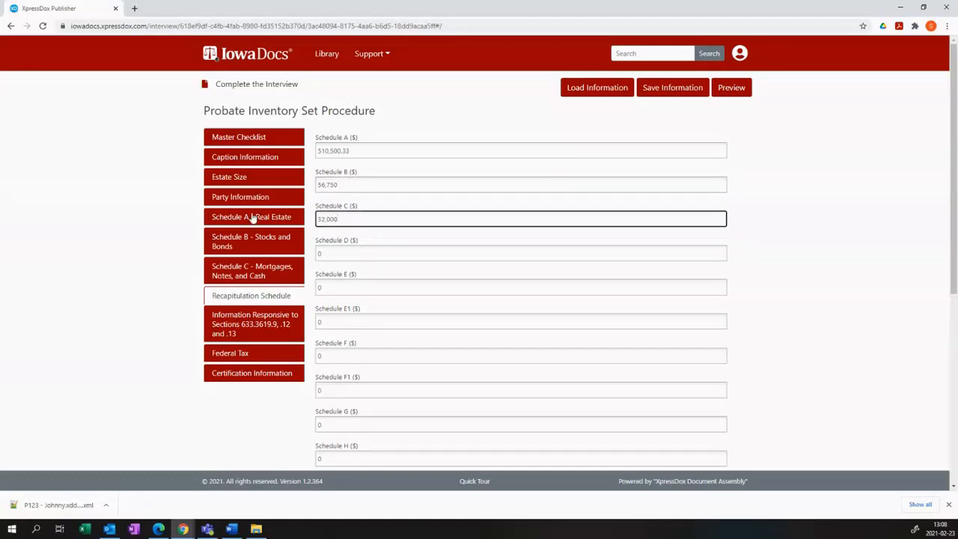
Step: Start the Schedule E1 amount with 65465
left_click(253, 241)
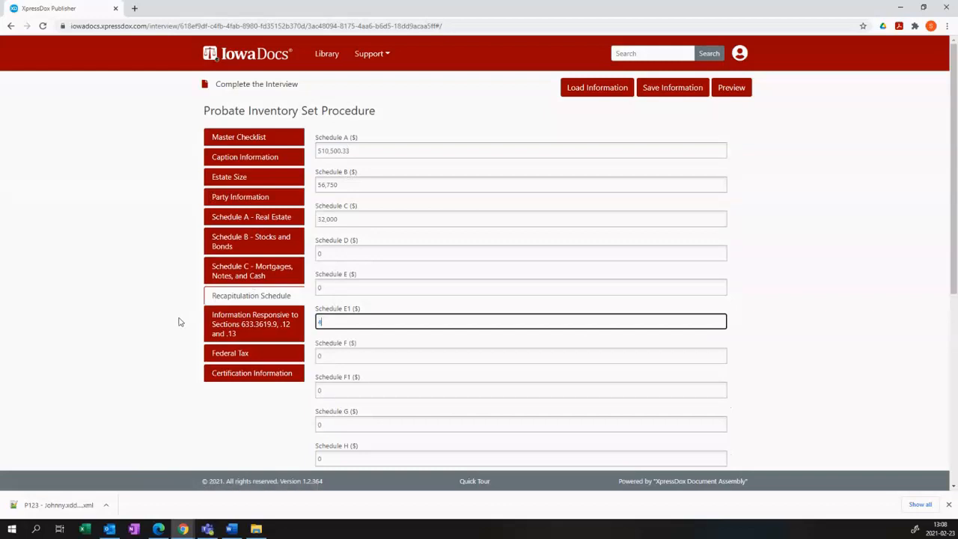
type("65465")
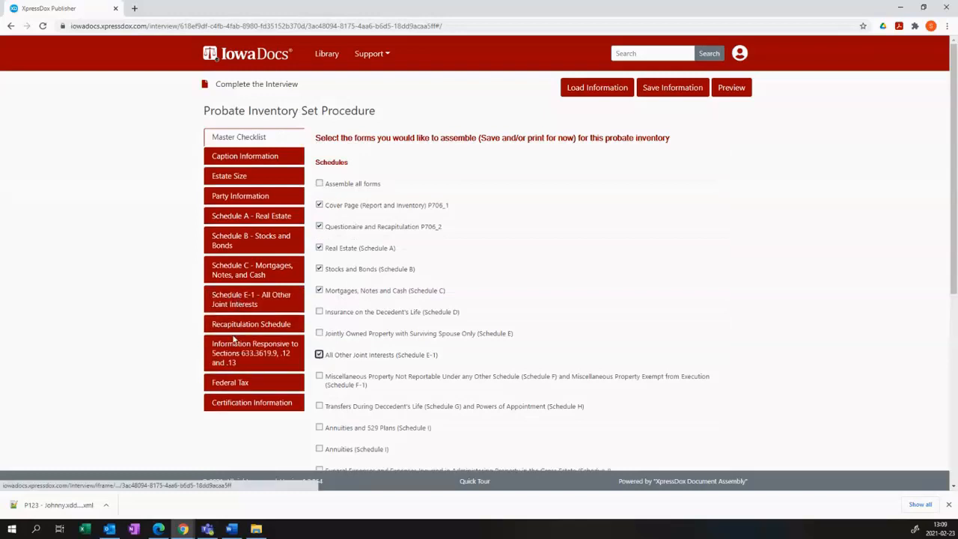
Step: Add a joint interest 'a ptoato' to Schedule E-1, confirm, and check the E1 amount in the recapitulation
left_click(251, 299)
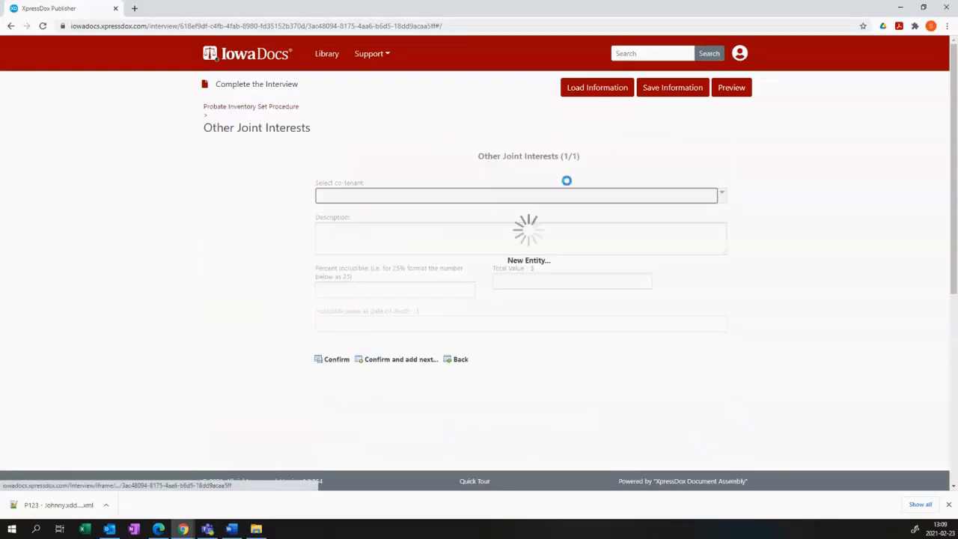
type("a ptoato")
type("10000")
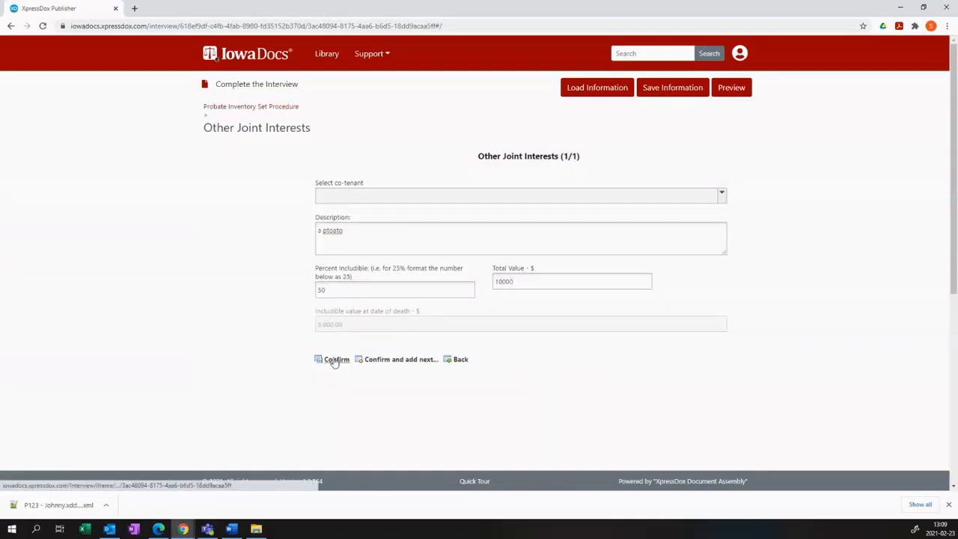
left_click(332, 360)
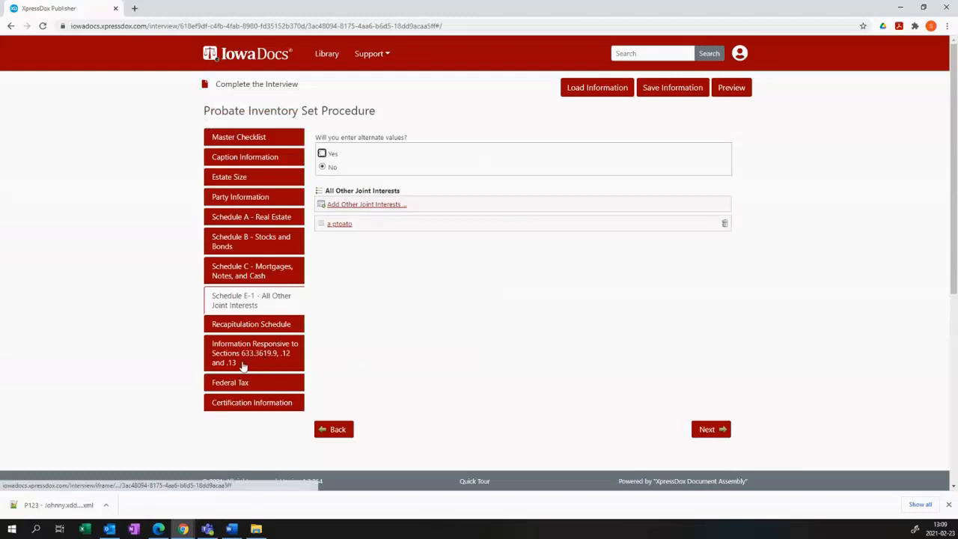
left_click(252, 323)
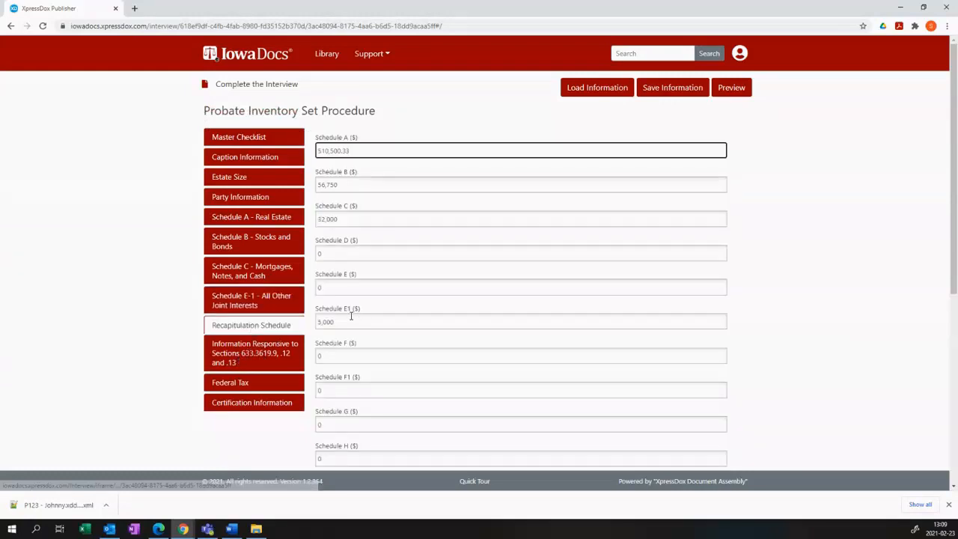
double_click(325, 321)
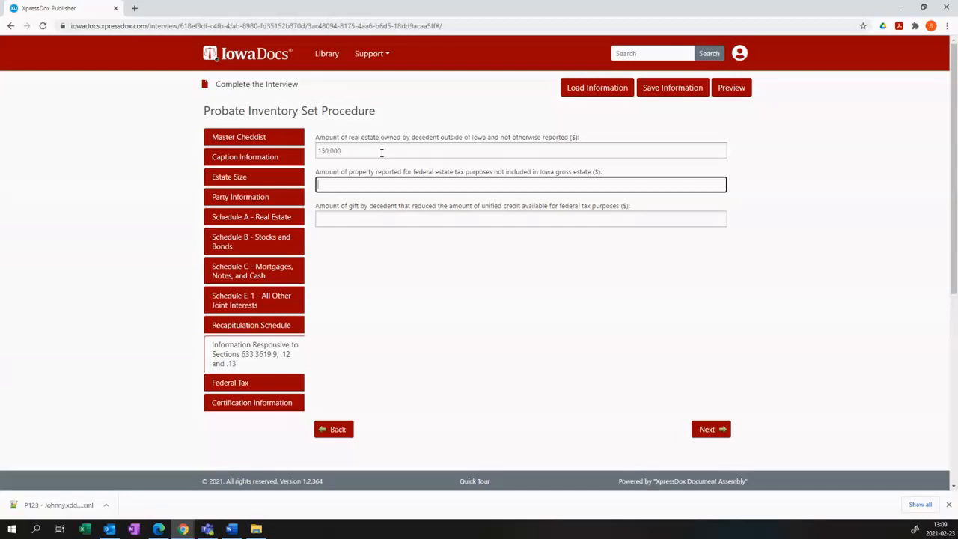
Step: Enter the Section 633.3619 unreported-property amounts and calculate the federal gross estate value
type("50000")
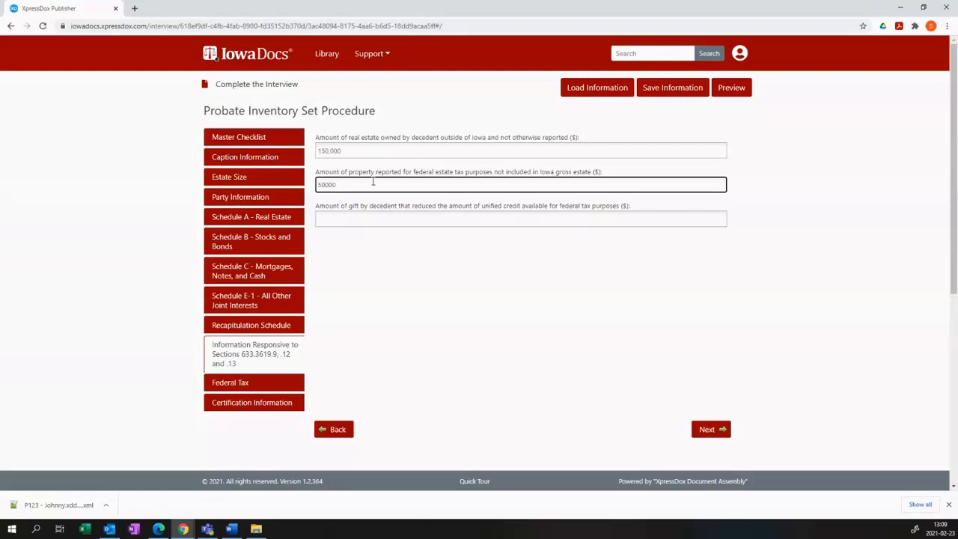
left_click(519, 218)
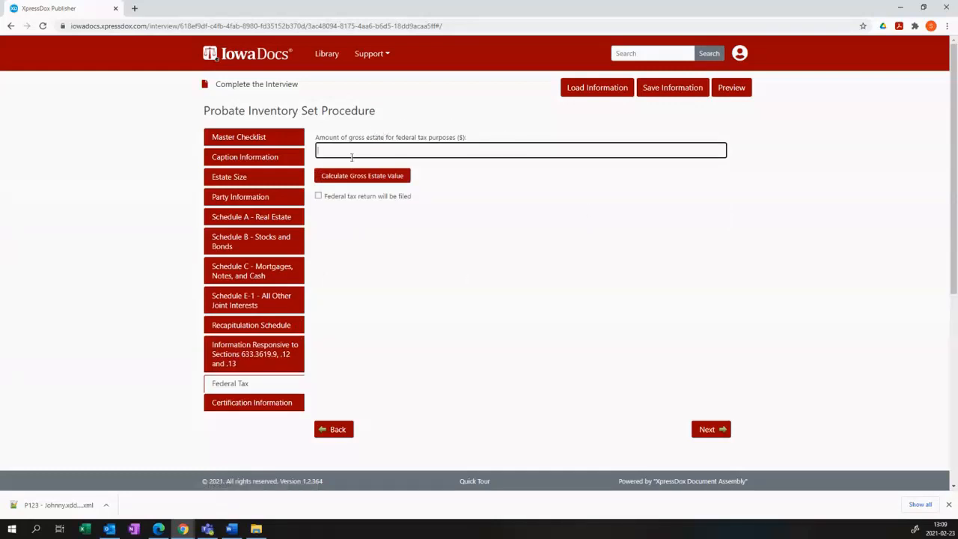
type("123123")
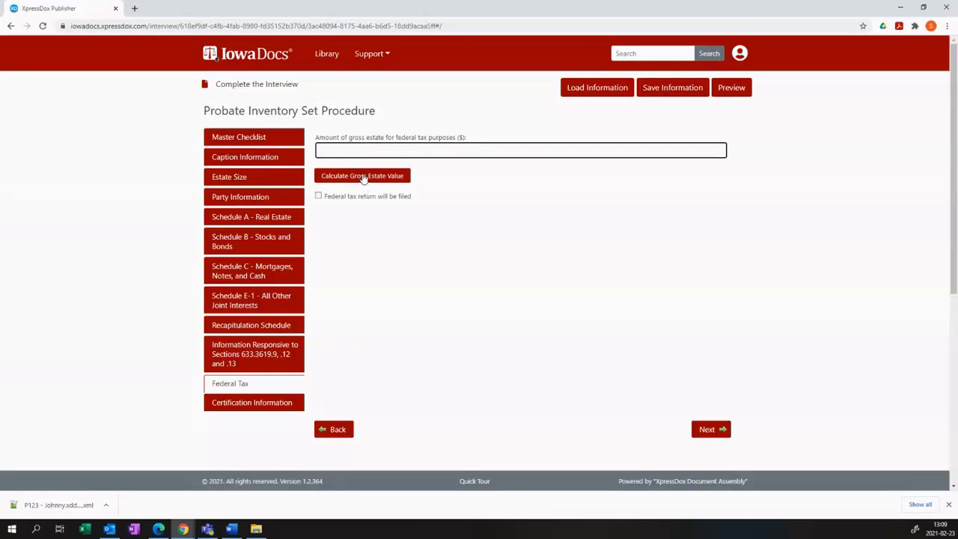
left_click(362, 175)
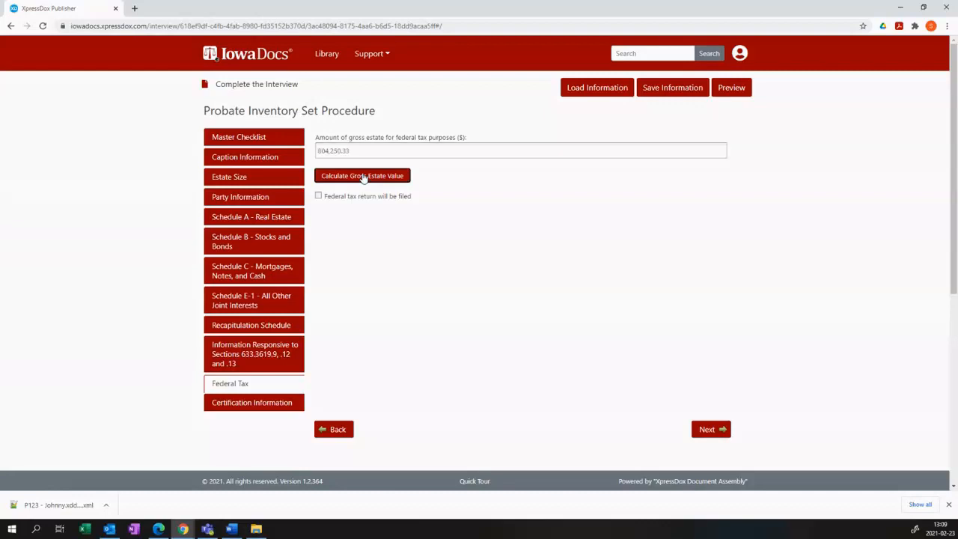
left_click(731, 87)
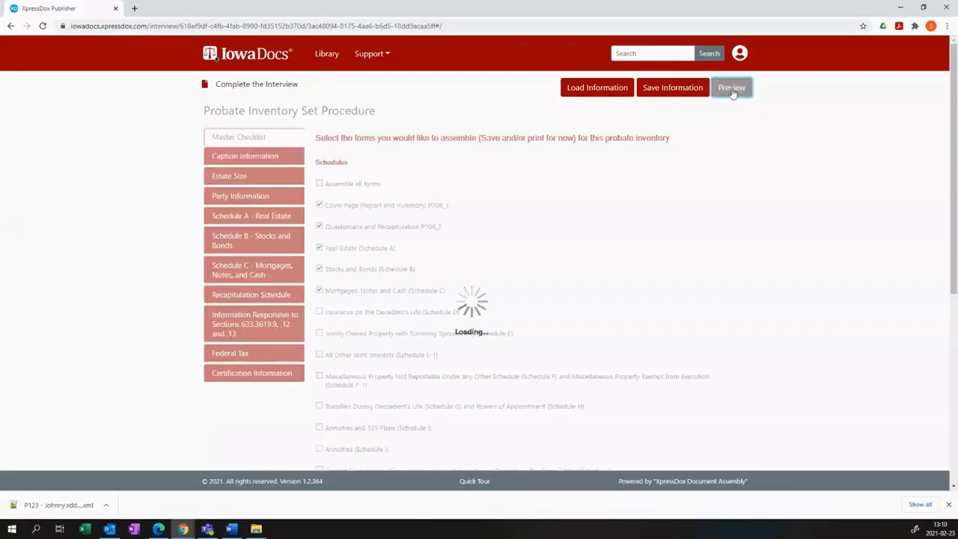
Step: Preview the generated inventory documents, paging through the set and scrolling a page
left_click(731, 87)
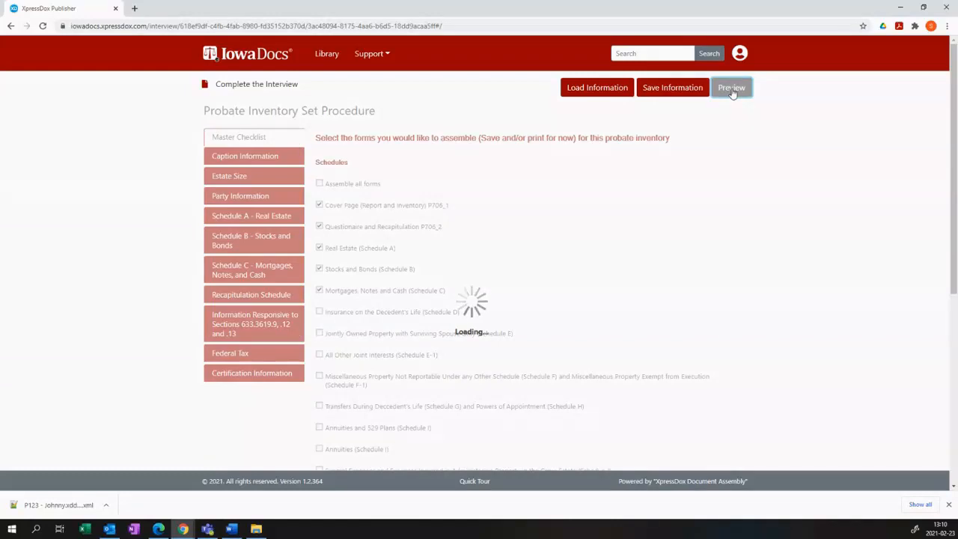
left_click(731, 87)
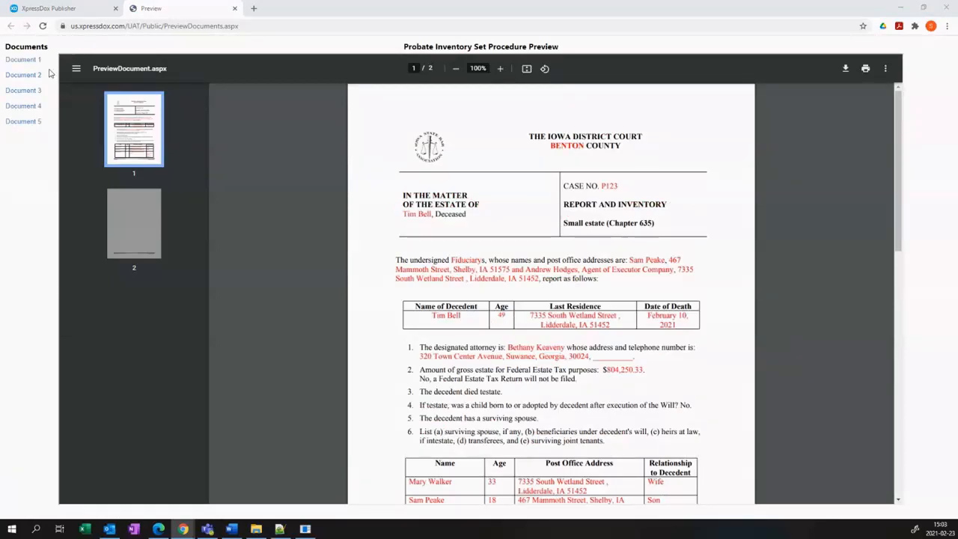
mouse_move(138, 189)
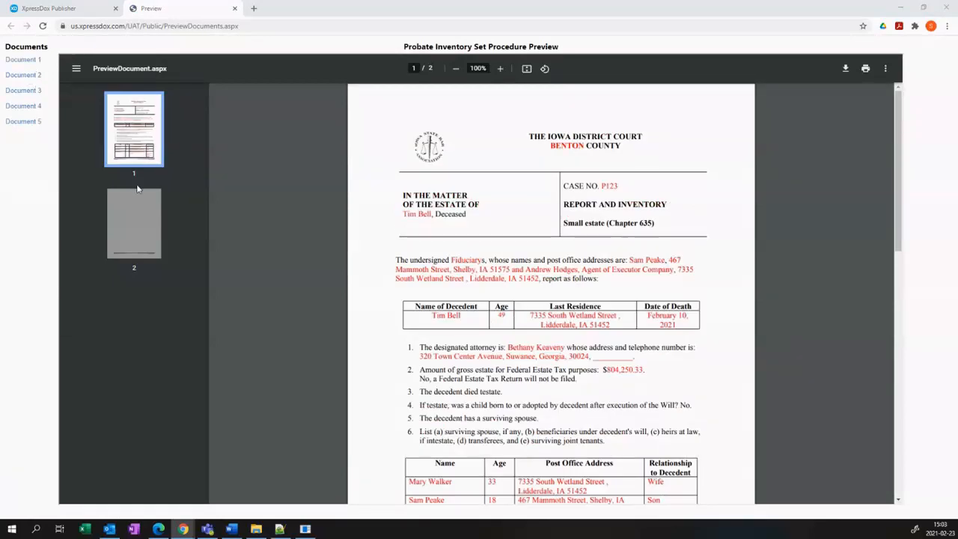
left_click(24, 75)
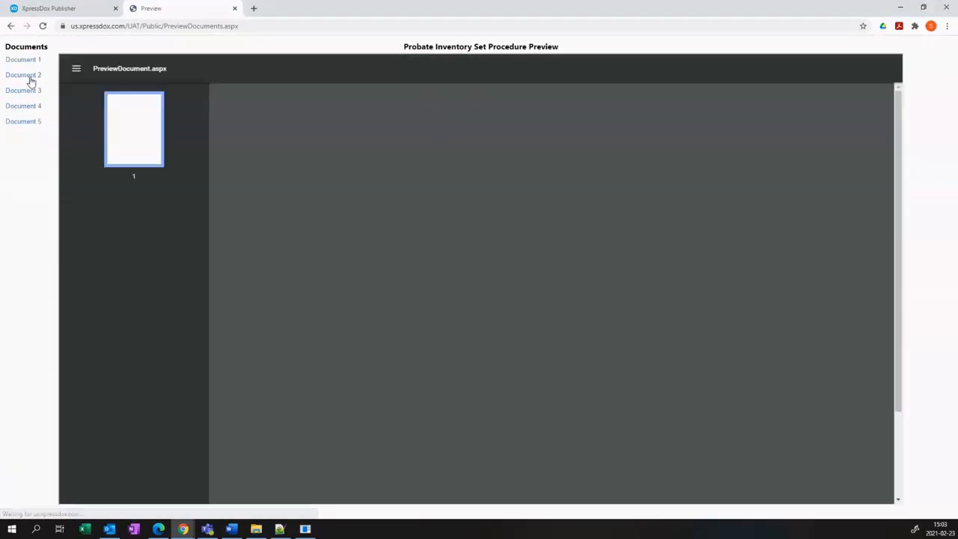
left_click(24, 75)
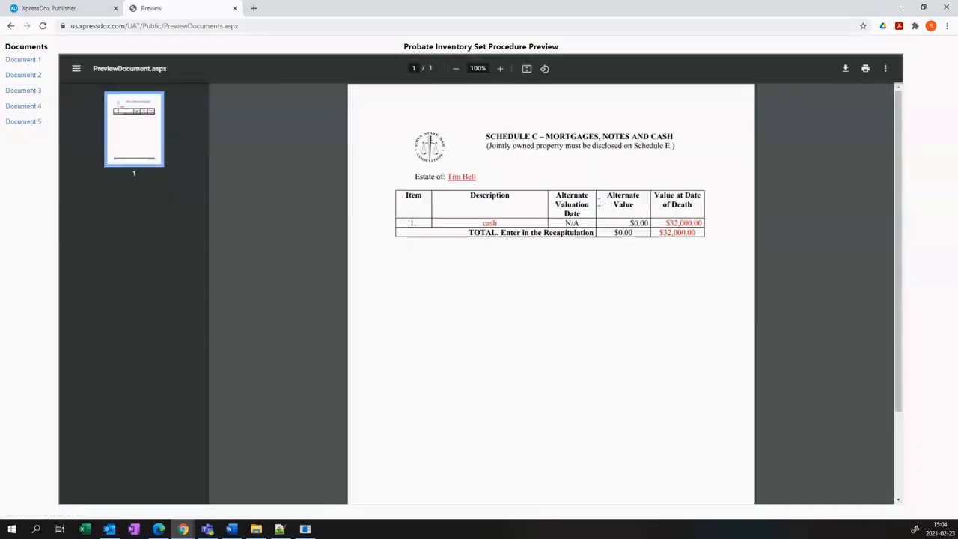
mouse_move(27, 126)
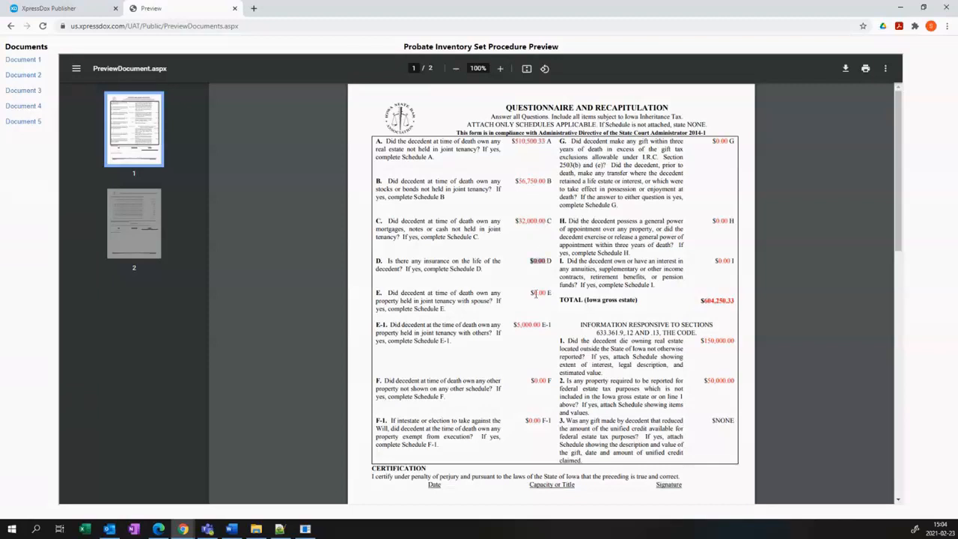
mouse_move(521, 324)
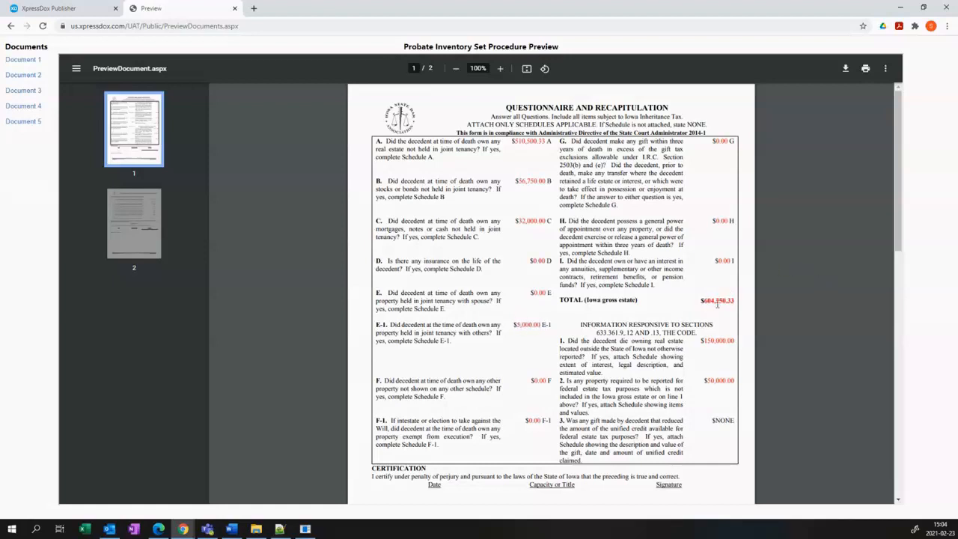
scroll("down", 3)
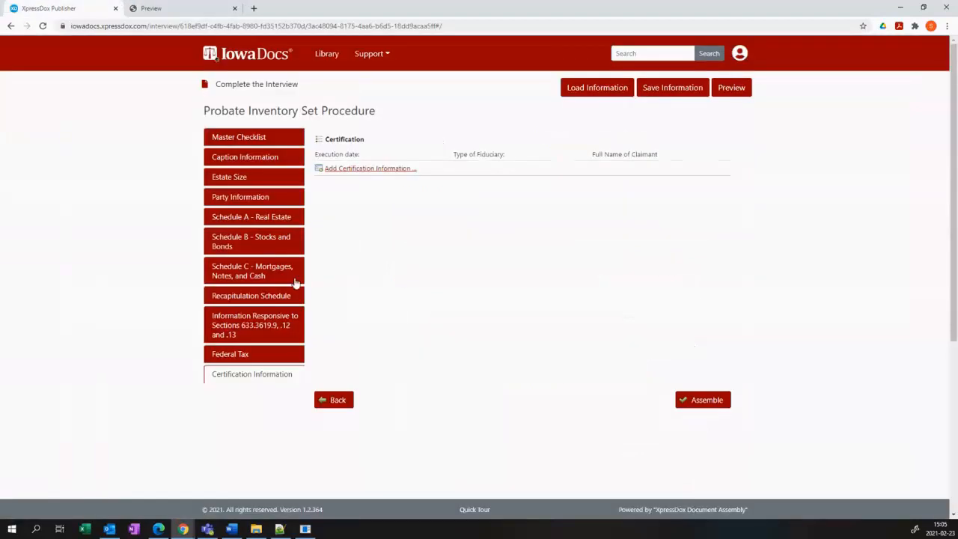
Step: Edit the warehouse at the docks entry in Schedule A, clear its description, and confirm
left_click(252, 241)
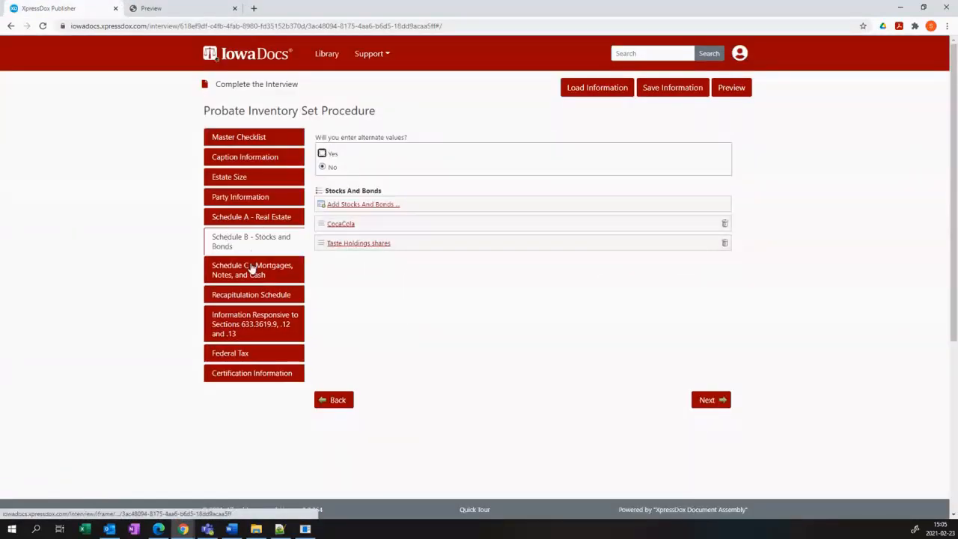
left_click(252, 216)
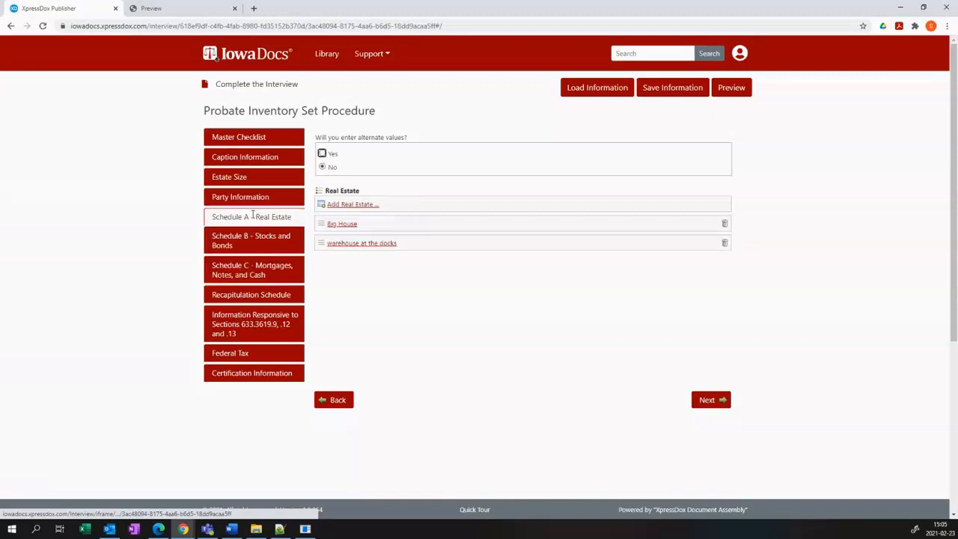
left_click(361, 242)
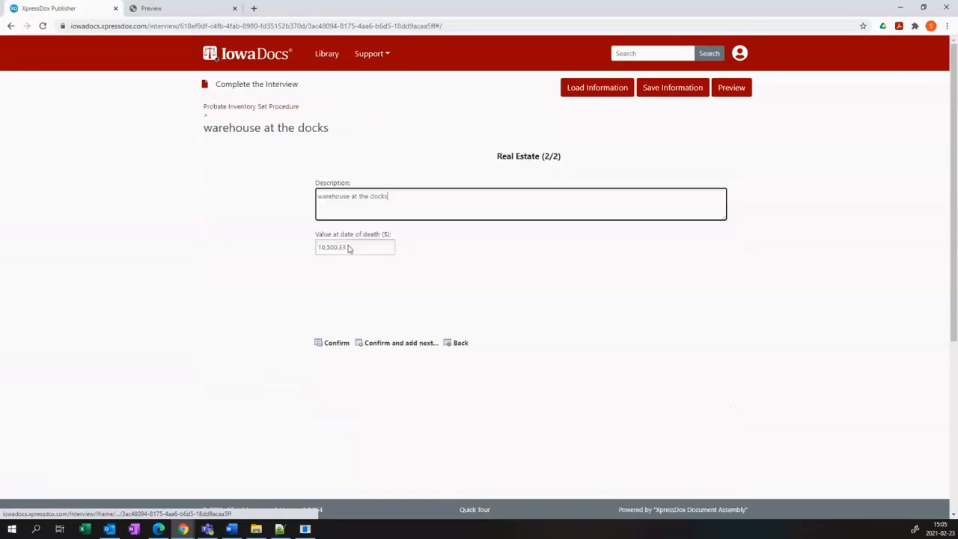
triple_click(352, 197)
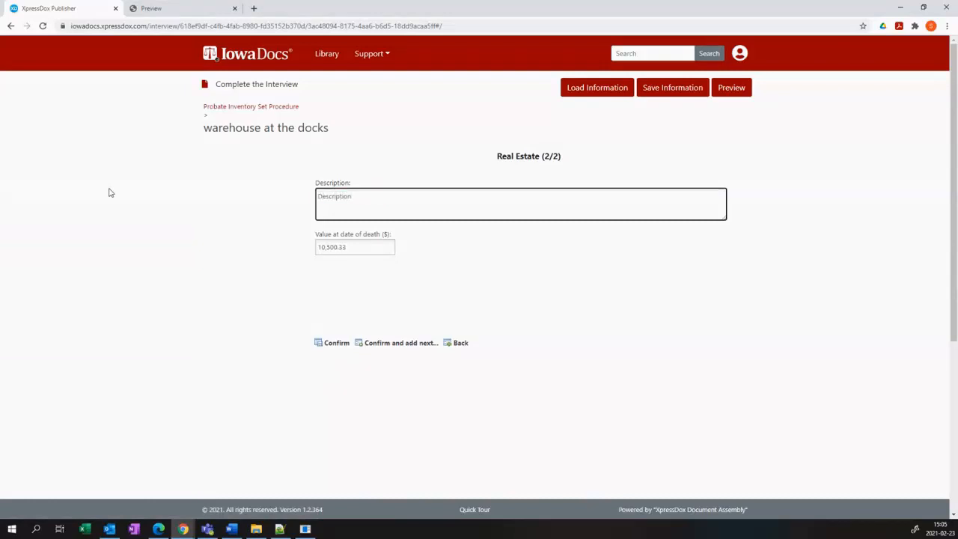
left_click(332, 343)
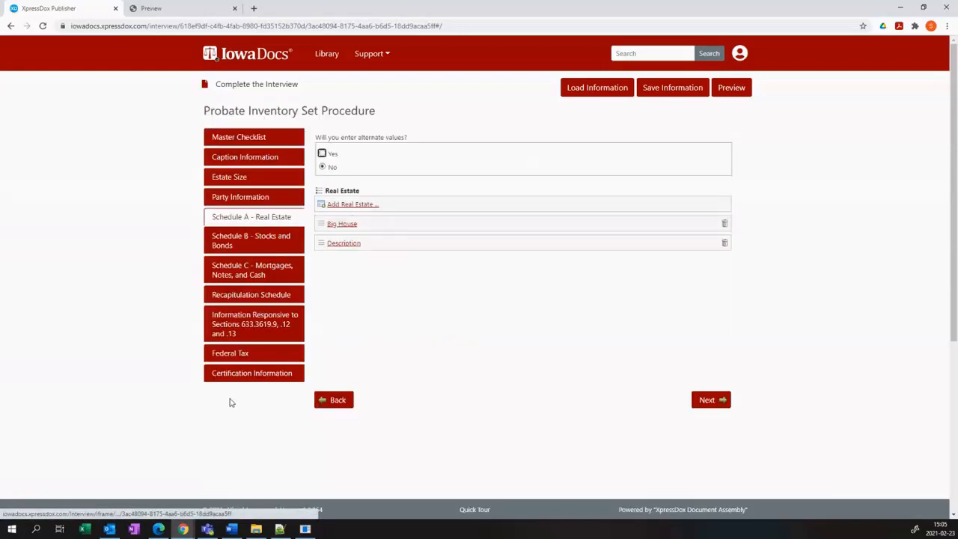
mouse_move(258, 384)
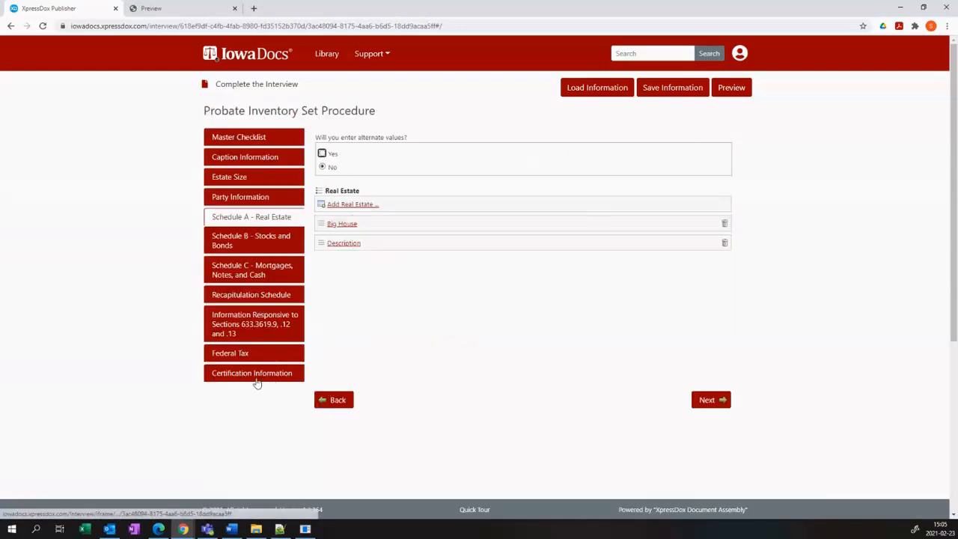
Step: Go to Certification Information and assemble the probate inventory documents
left_click(252, 374)
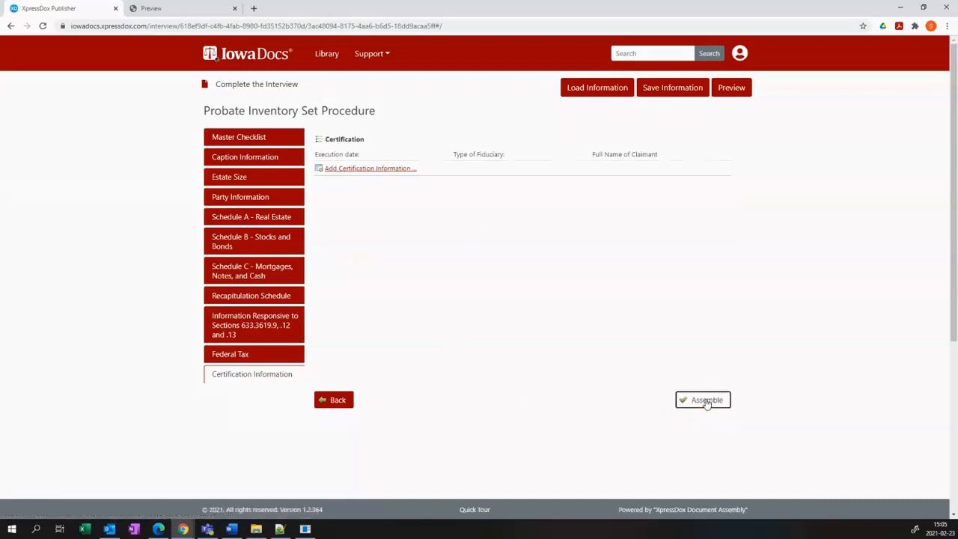
left_click(702, 400)
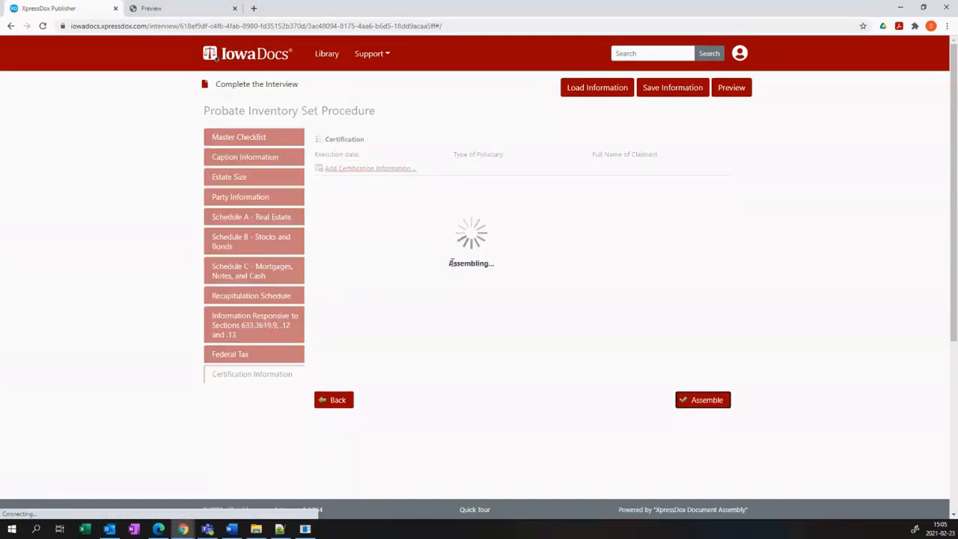